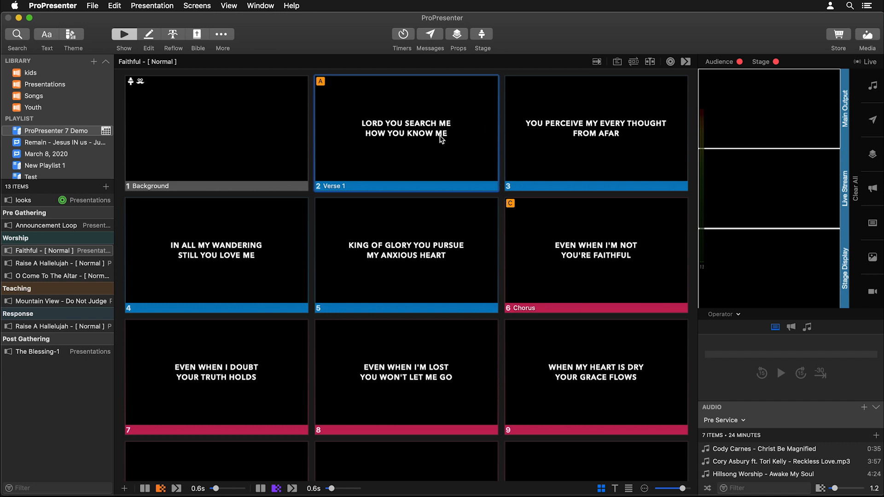
mouse_move(434, 117)
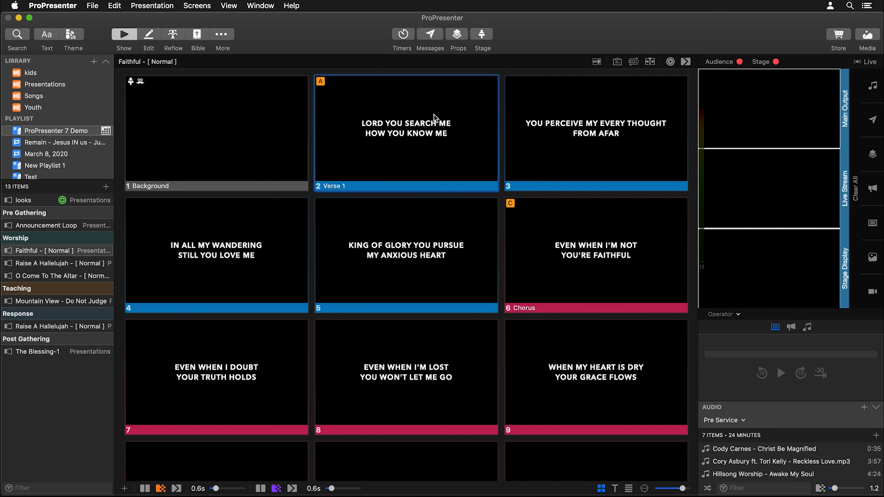
mouse_move(444, 134)
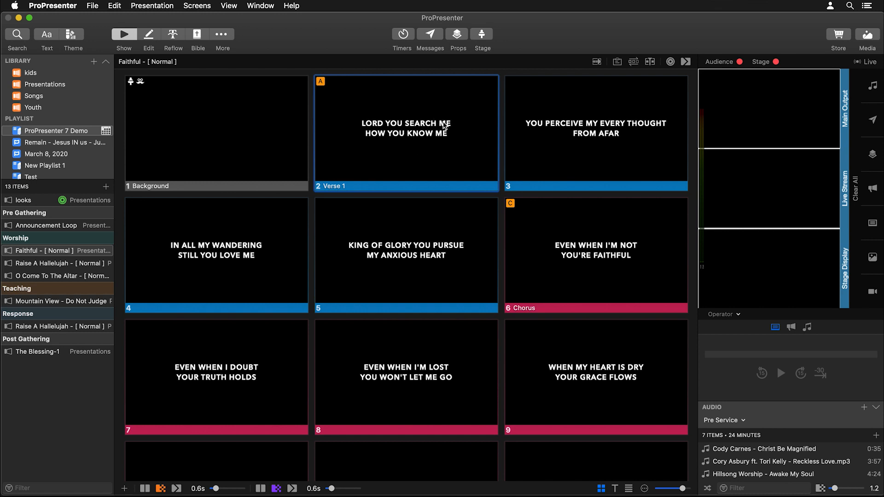
mouse_move(825, 190)
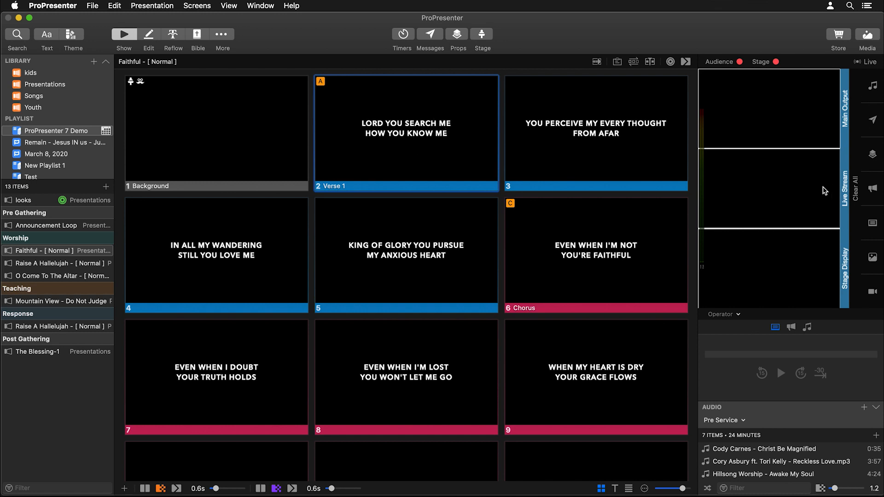
mouse_move(746, 285)
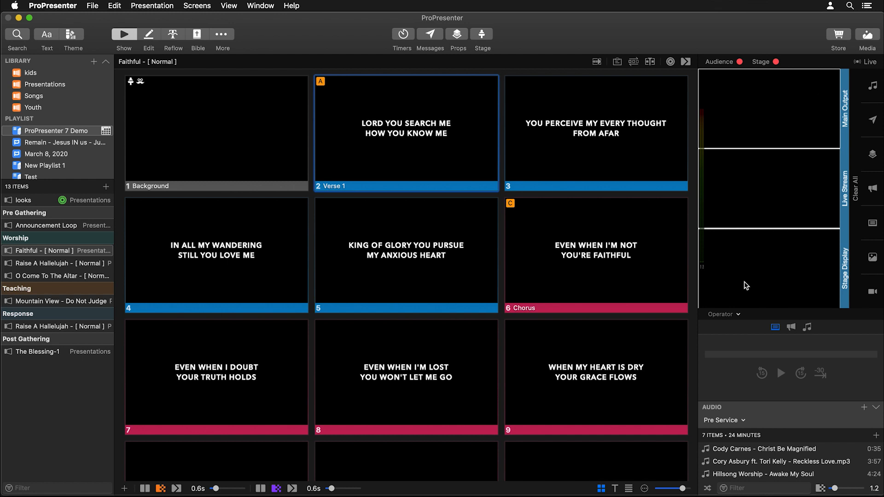
mouse_move(836, 215)
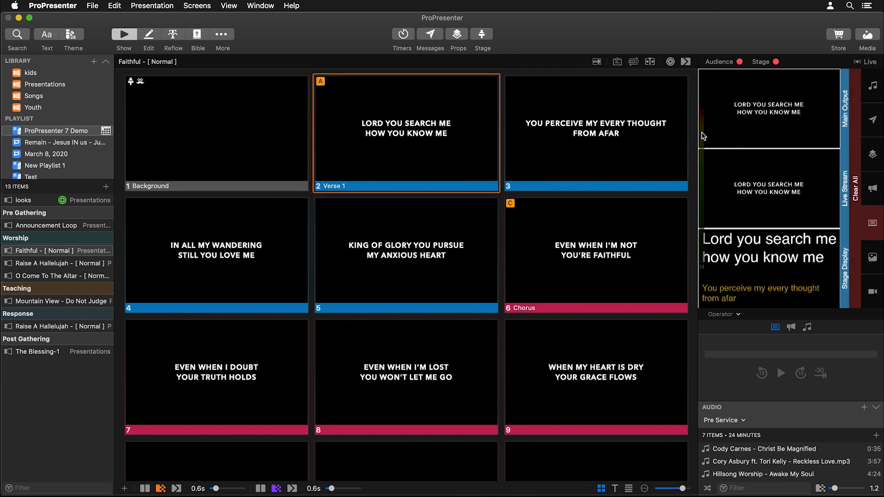
mouse_move(764, 100)
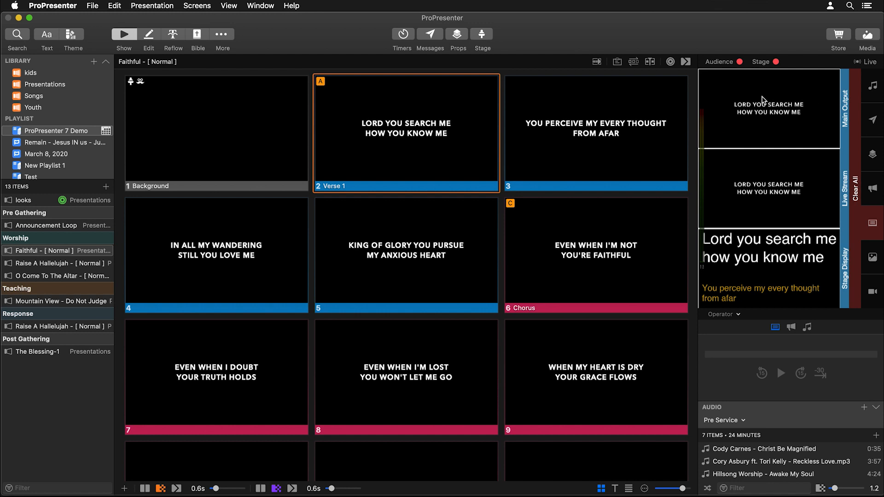
mouse_move(760, 284)
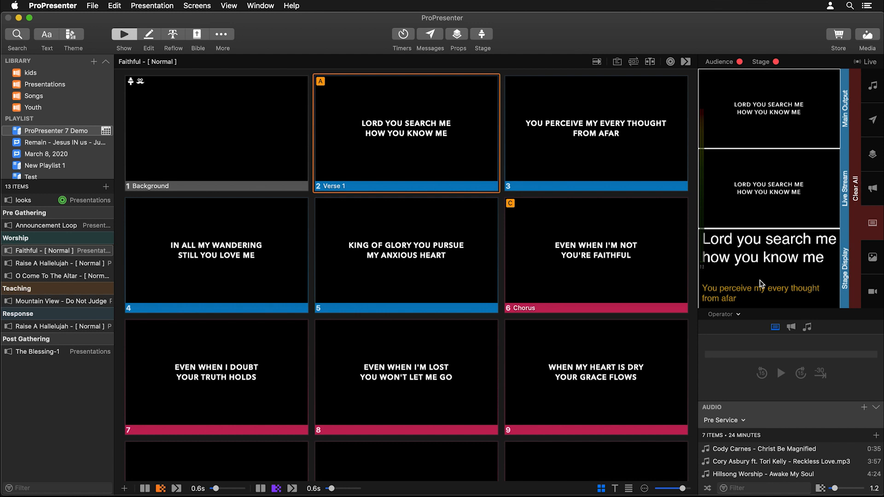
mouse_move(752, 291)
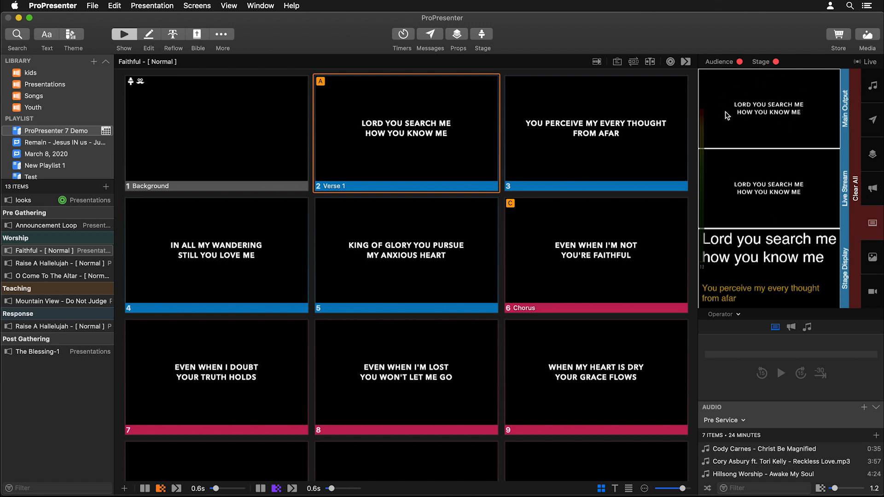
mouse_move(778, 268)
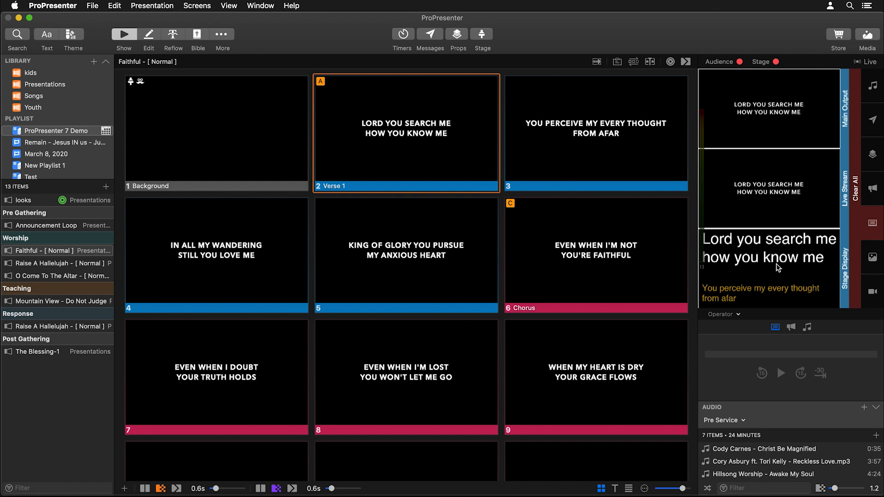
mouse_move(709, 268)
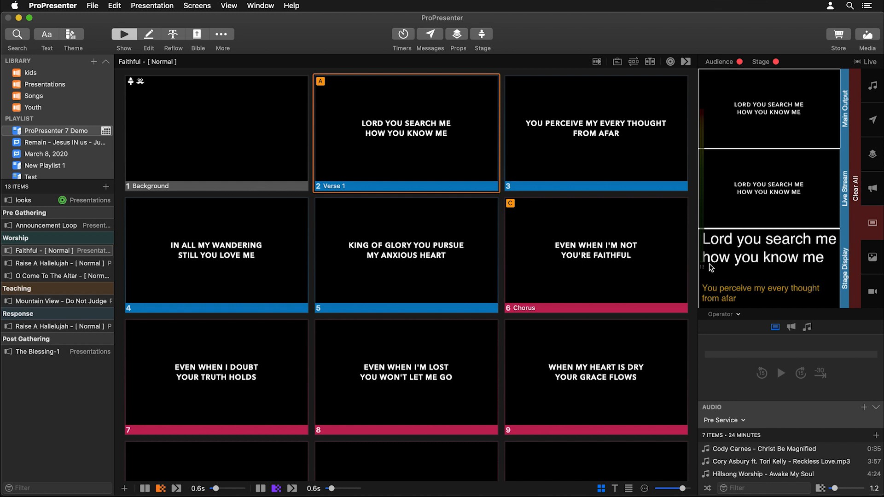
mouse_move(825, 258)
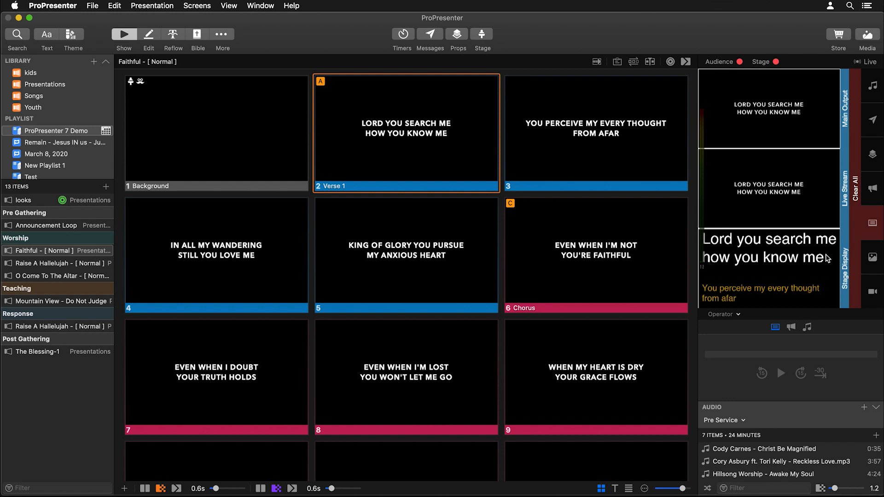
mouse_move(800, 252)
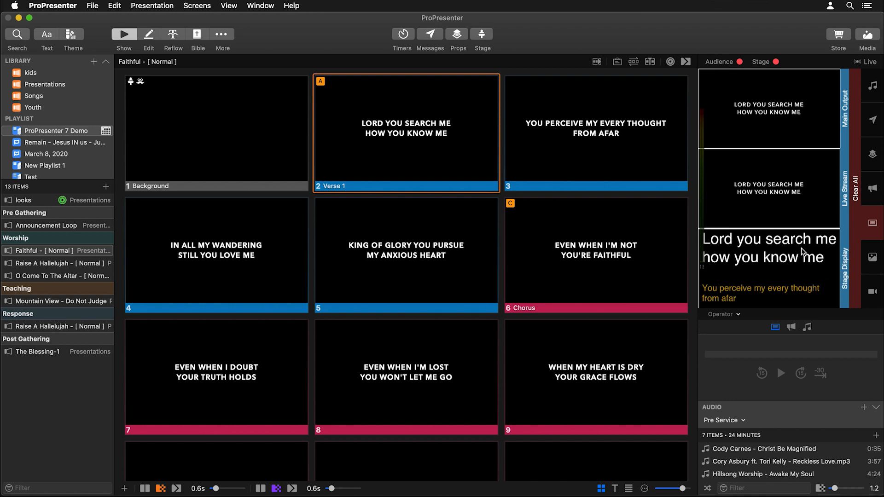
mouse_move(409, 97)
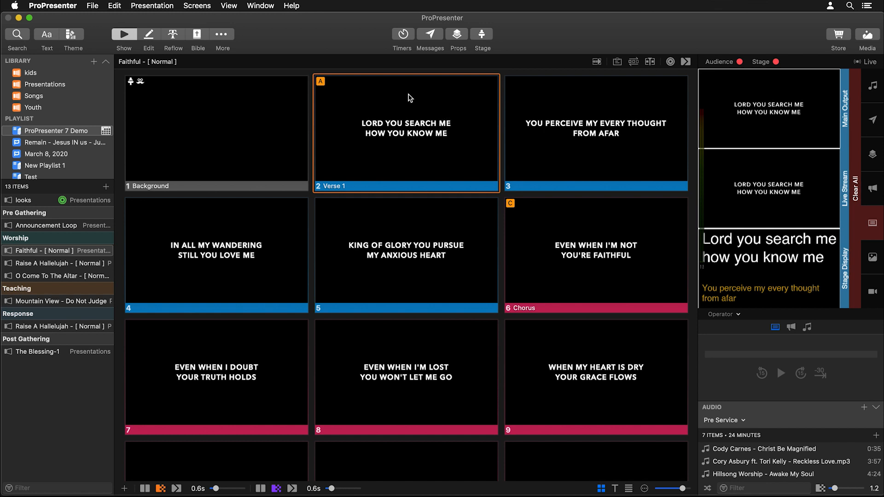
mouse_move(428, 127)
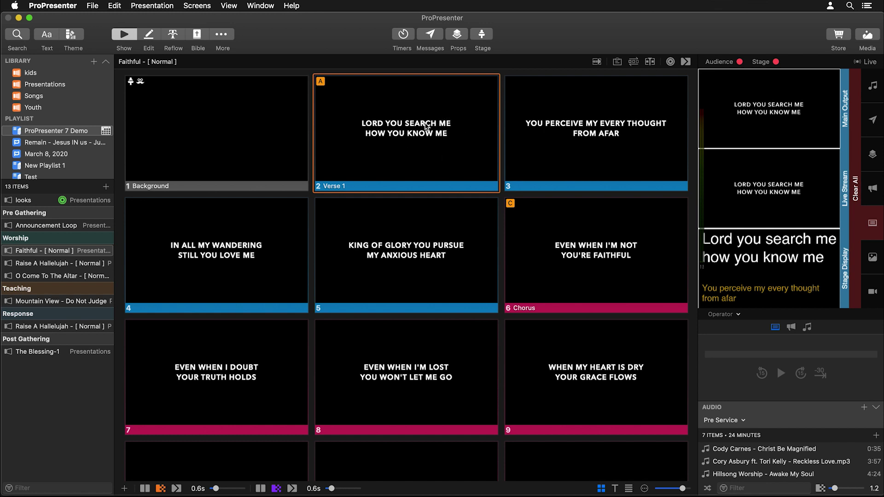
mouse_move(733, 255)
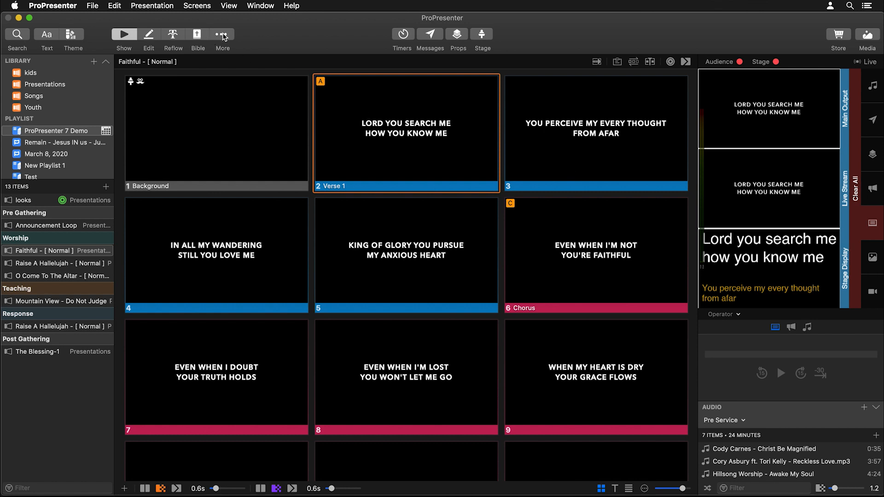
- Centre-align Current Slide Text in the Music stage layout using the Stage Editor
click(223, 34)
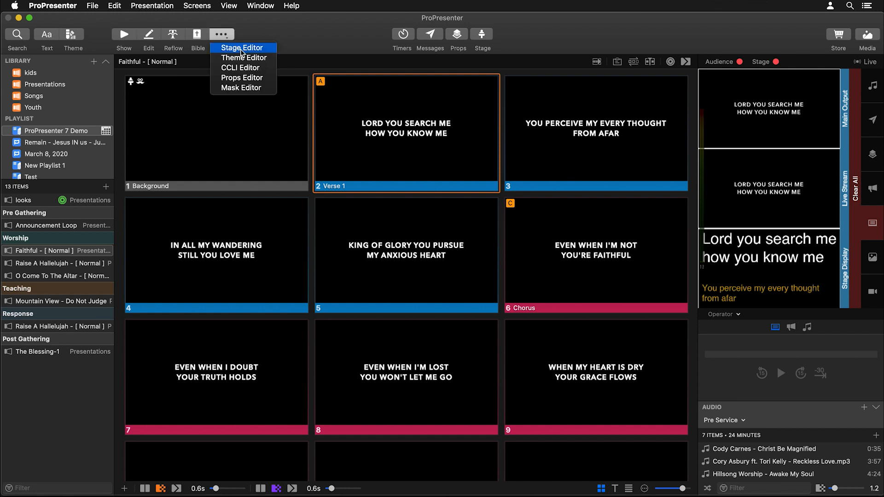
click(243, 48)
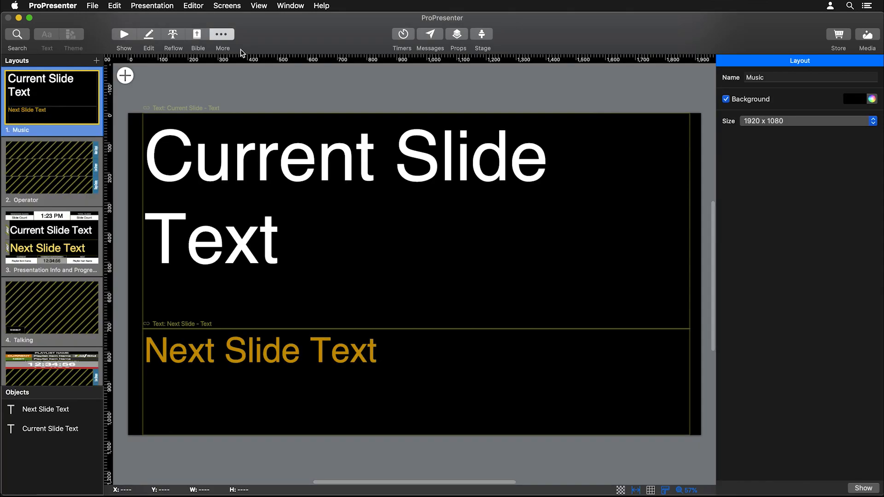
mouse_move(263, 164)
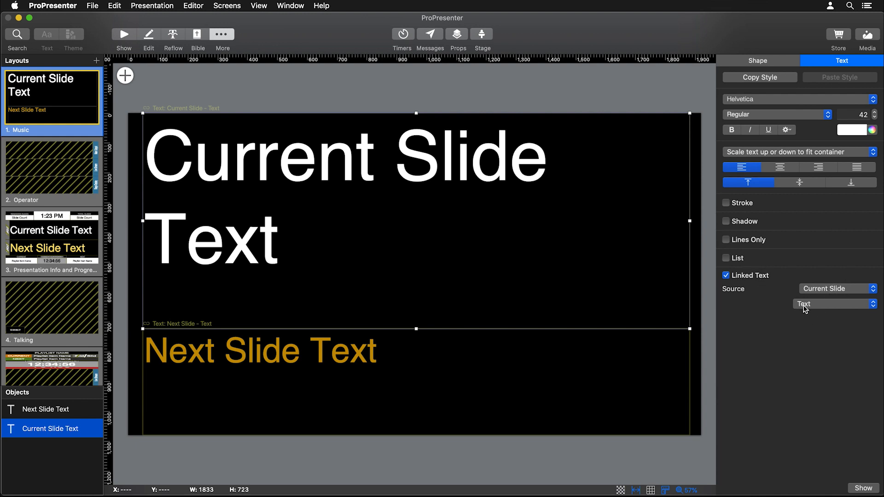
mouse_move(754, 244)
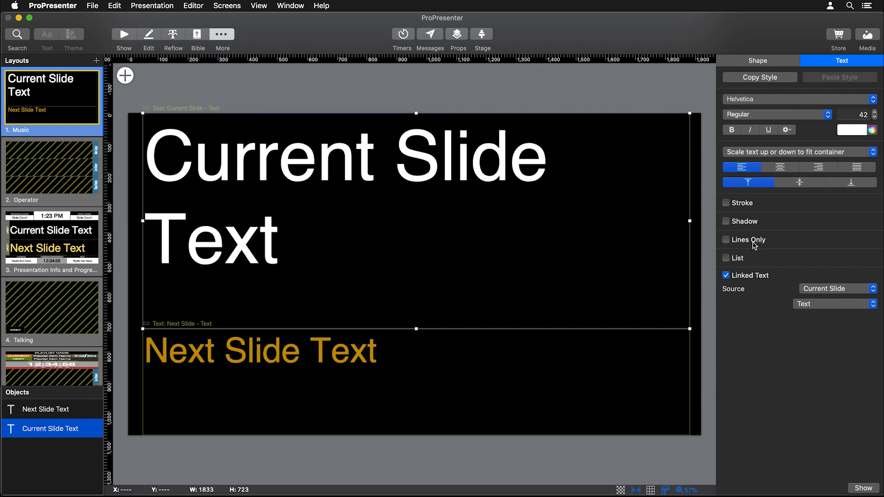
mouse_move(777, 104)
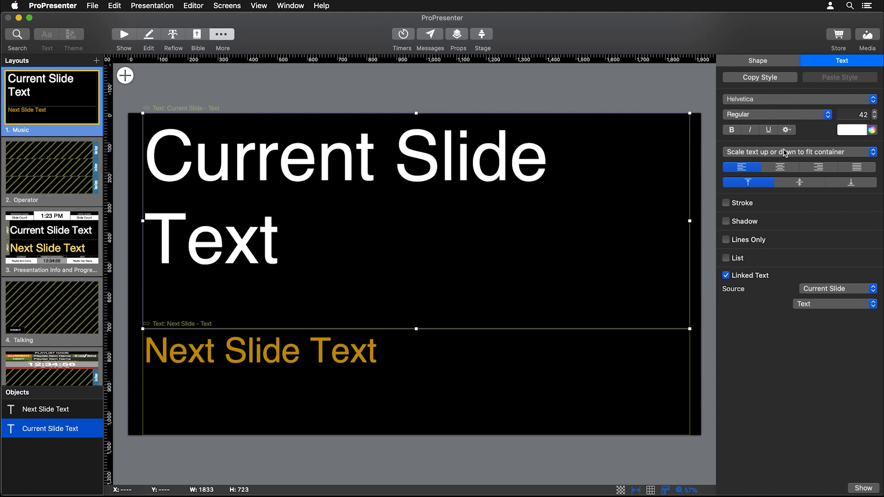
mouse_move(304, 191)
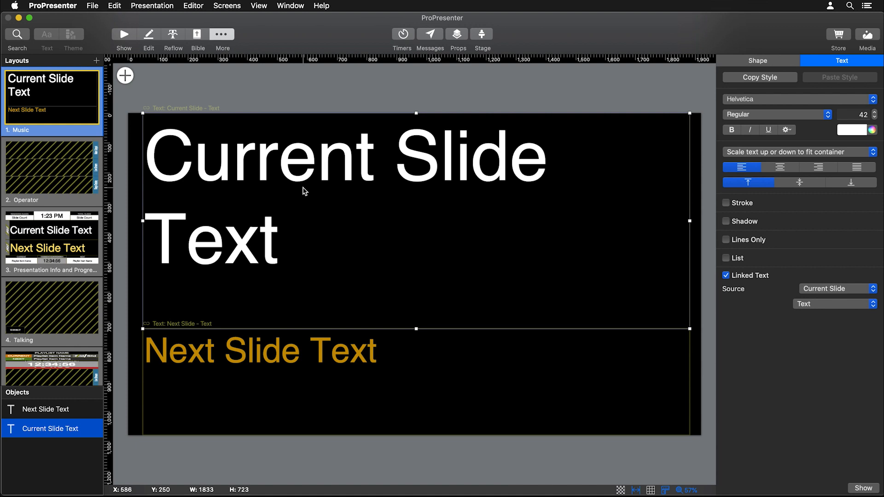
mouse_move(697, 178)
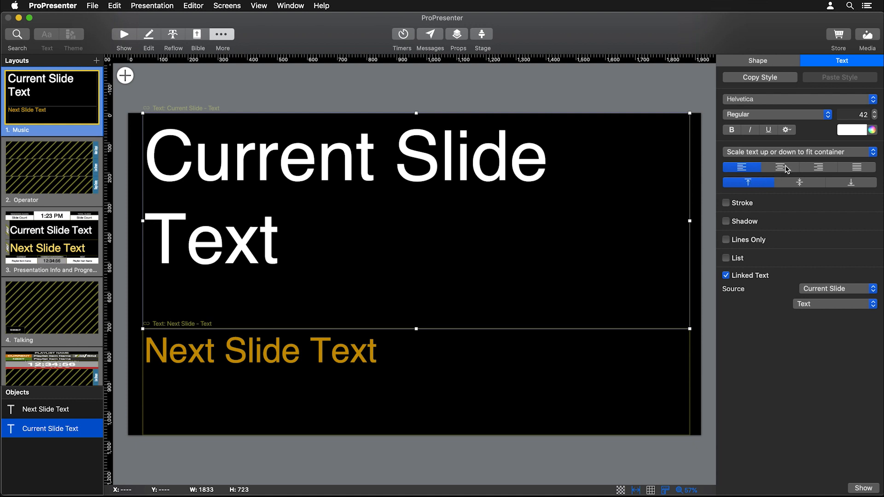
click(779, 167)
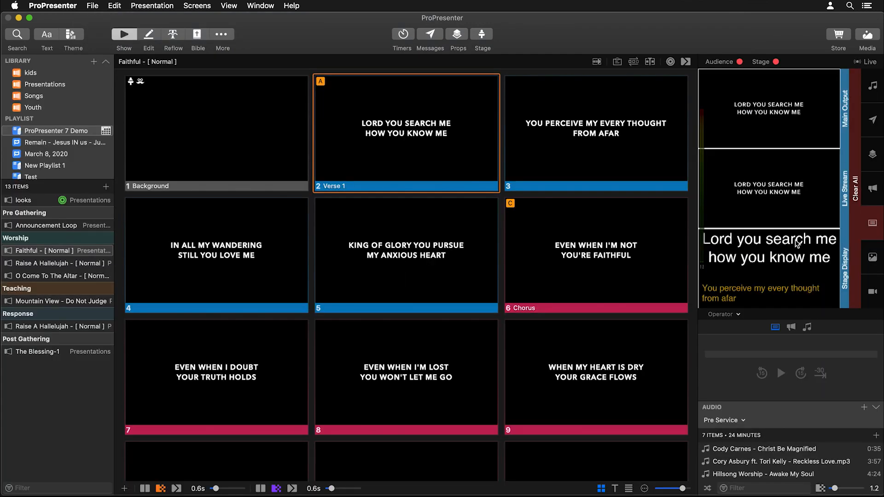
mouse_move(764, 263)
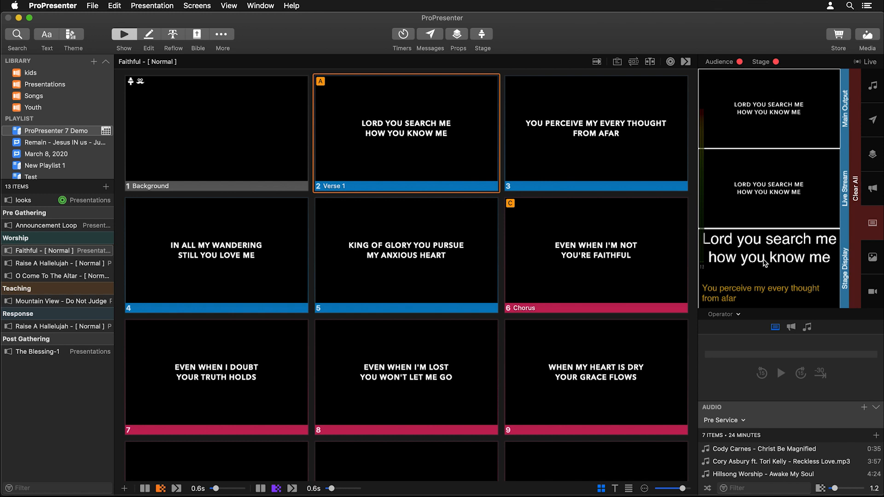
mouse_move(419, 102)
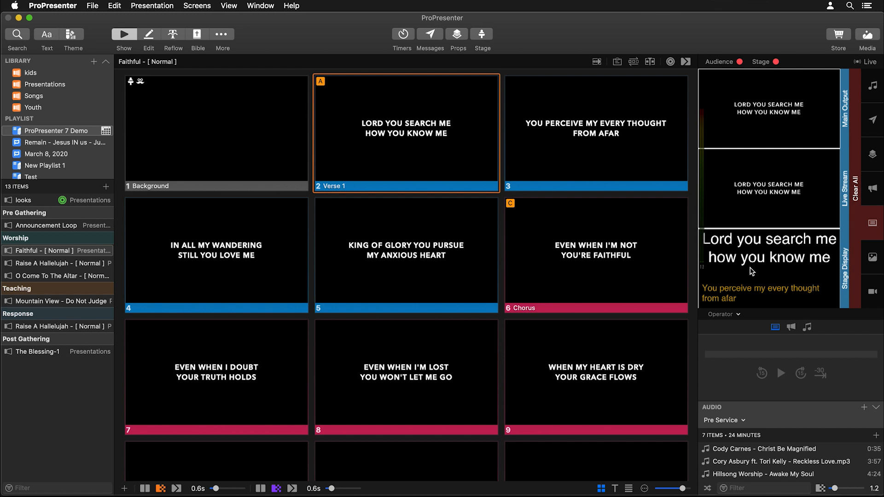
mouse_move(789, 152)
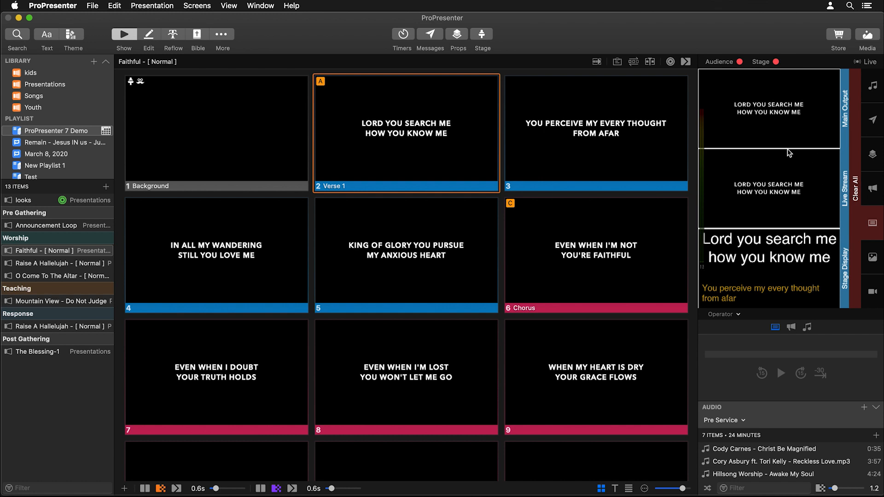
mouse_move(776, 214)
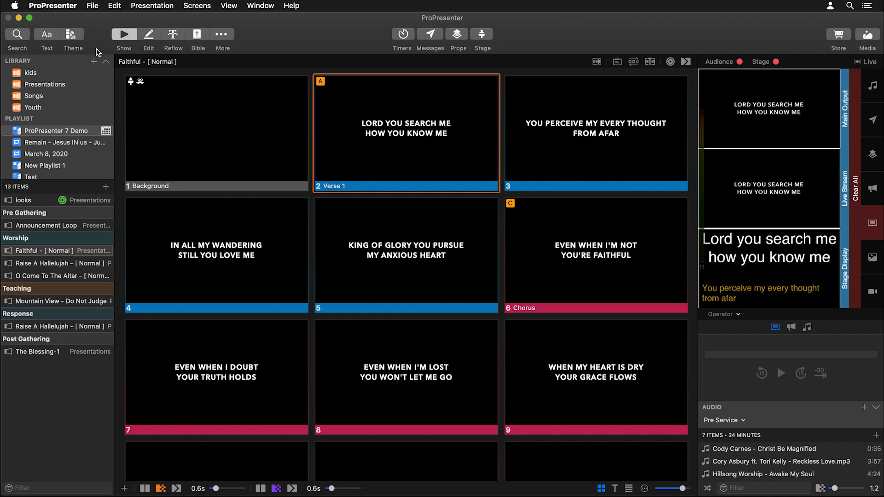
- Create a new slide theme named Tutorial
click(72, 34)
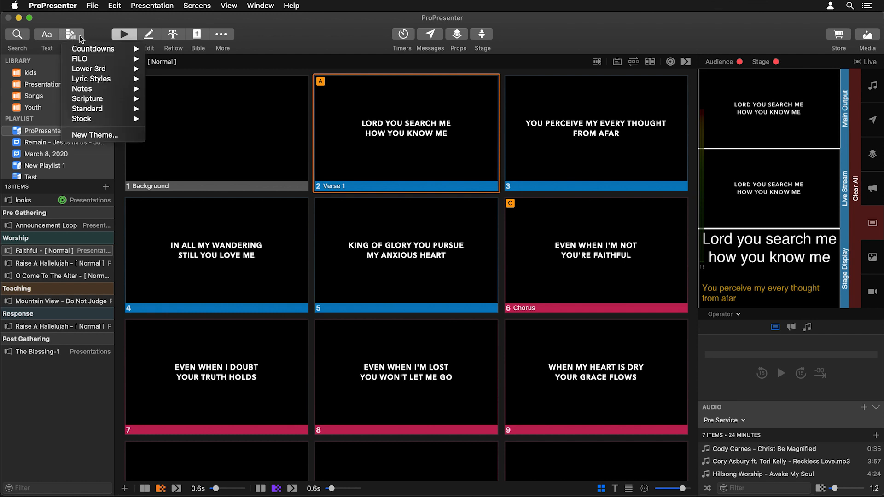
click(94, 135)
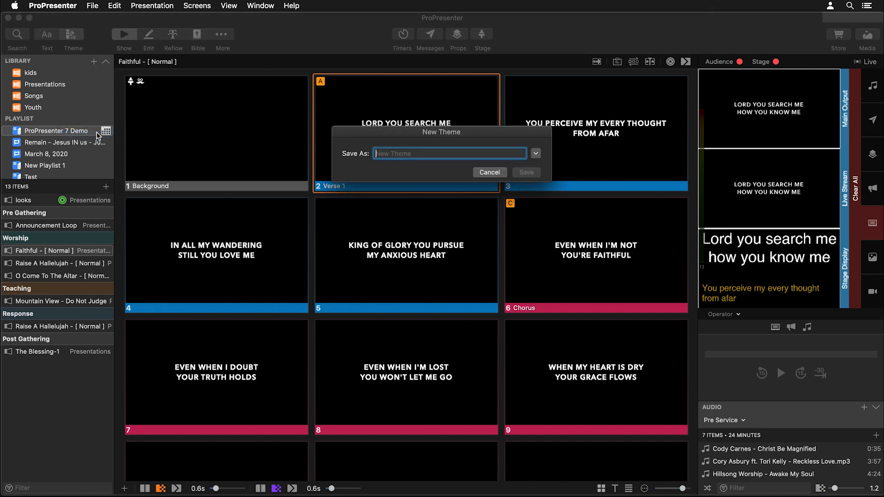
text(Tutoria)
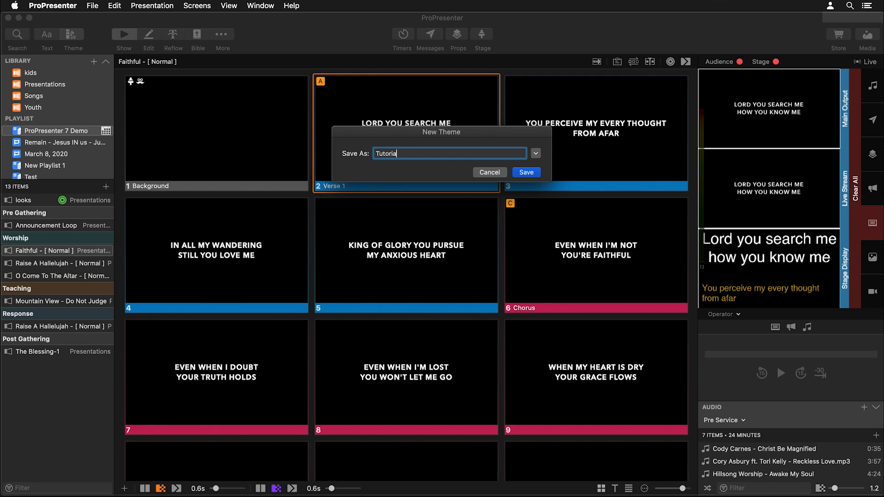
- Name the theme's first slide 'Lower 3rd'
click(526, 172)
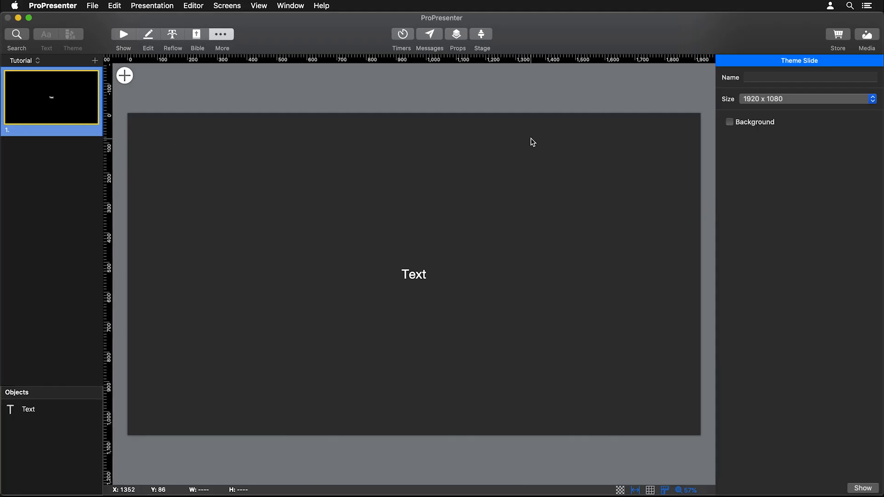
text(Lower)
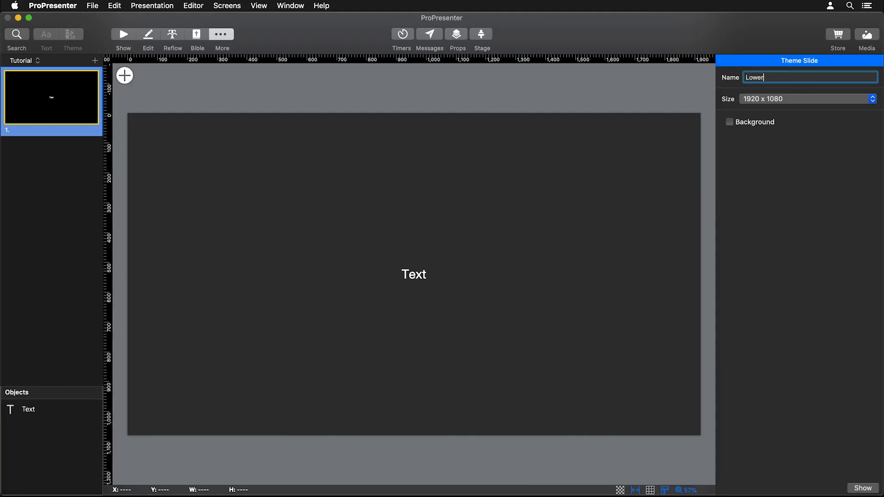
text(3rd)
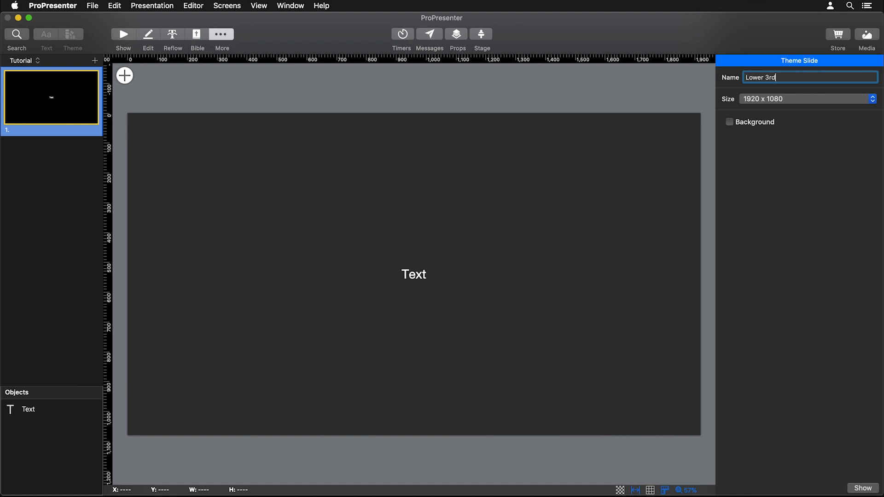
- Make the Lower 3rd text box bold, size 80, all caps, with stroke and shadow
click(28, 409)
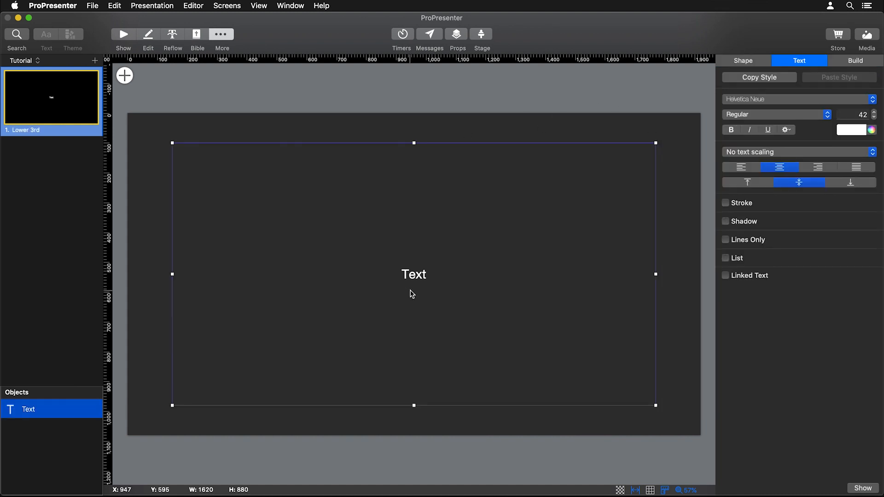
mouse_move(413, 143)
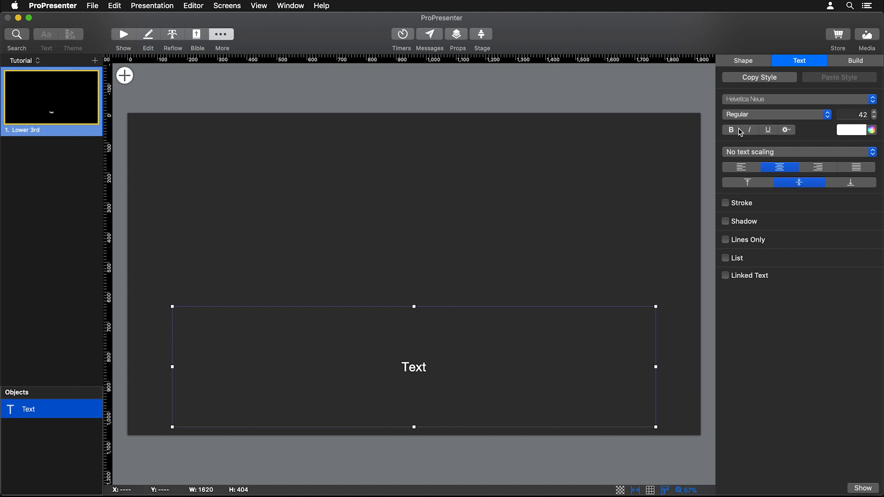
click(730, 130)
text(80)
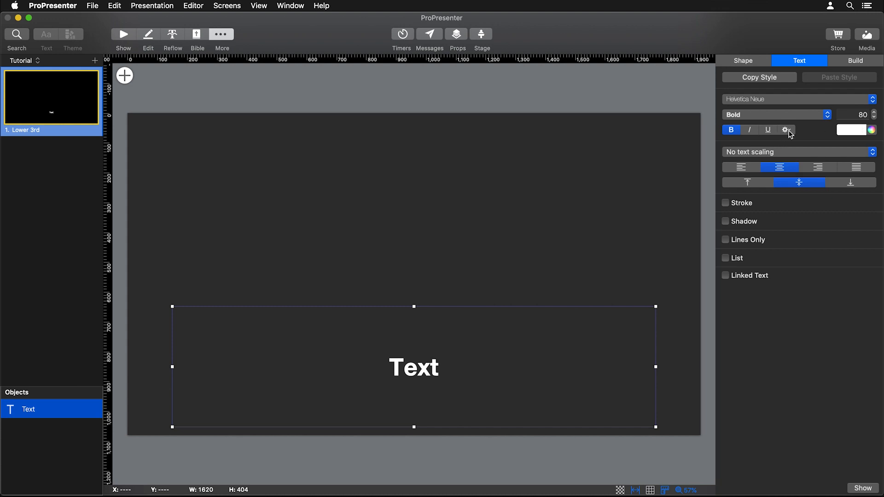
click(786, 130)
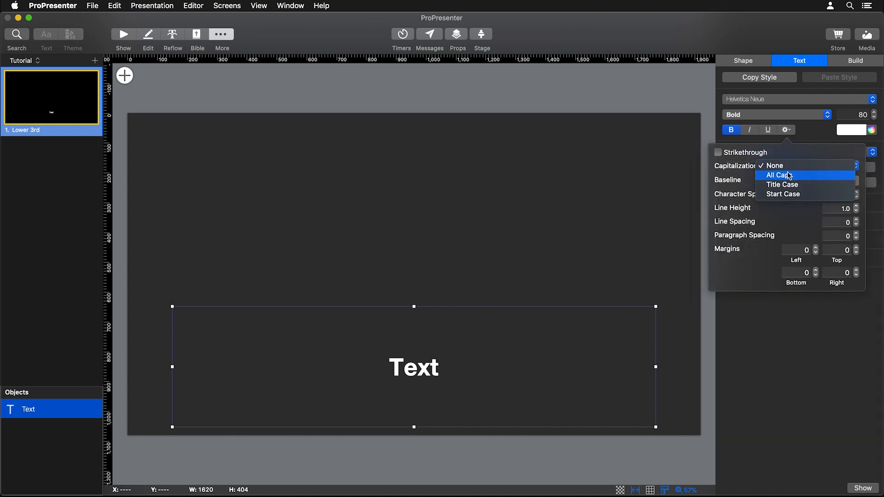
click(779, 175)
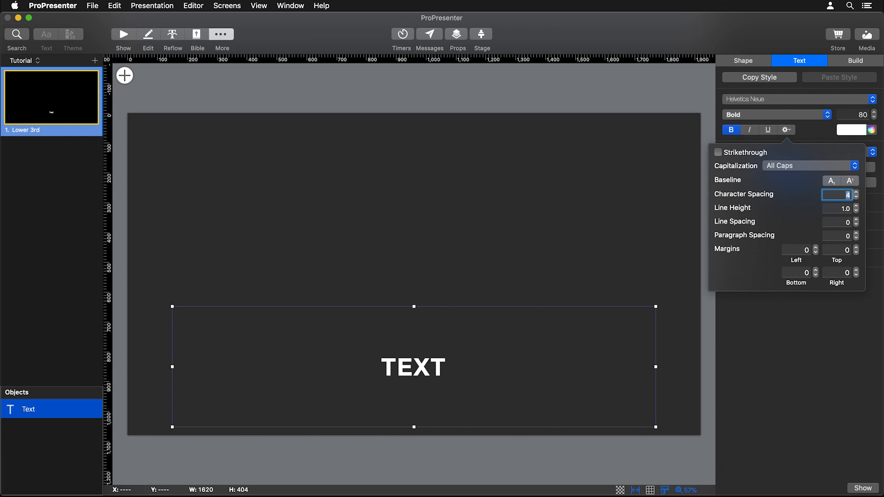
click(784, 130)
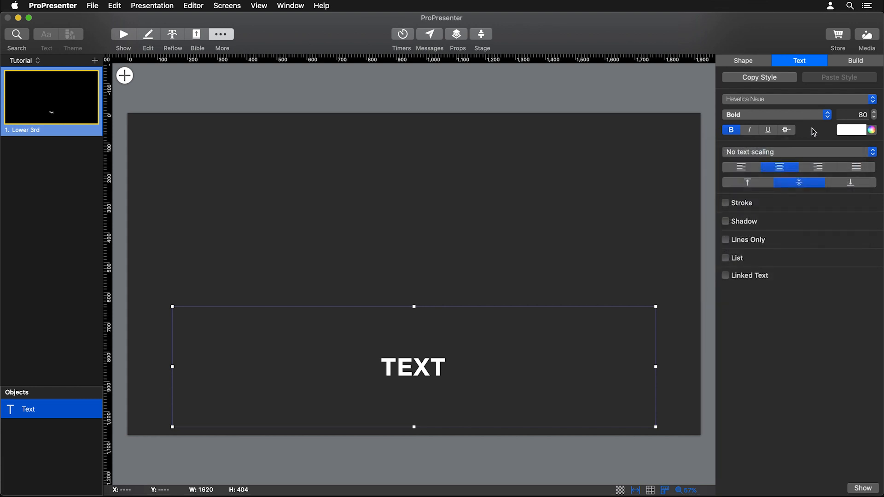
click(725, 203)
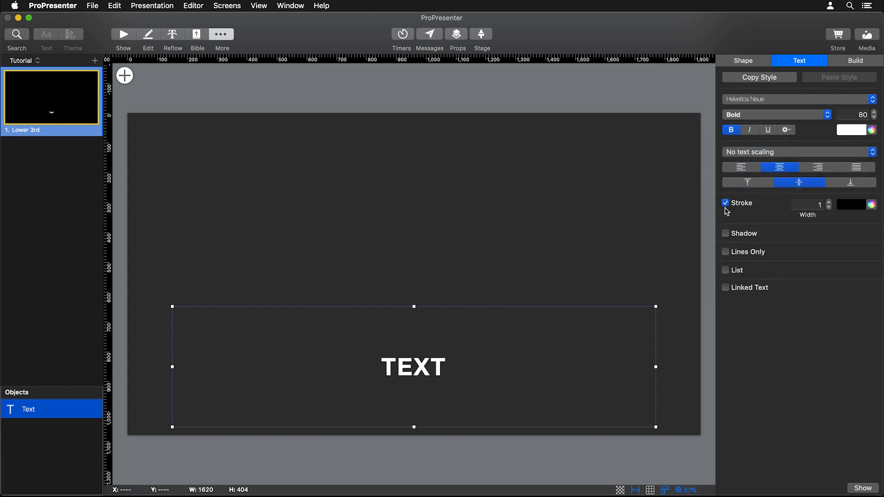
click(725, 233)
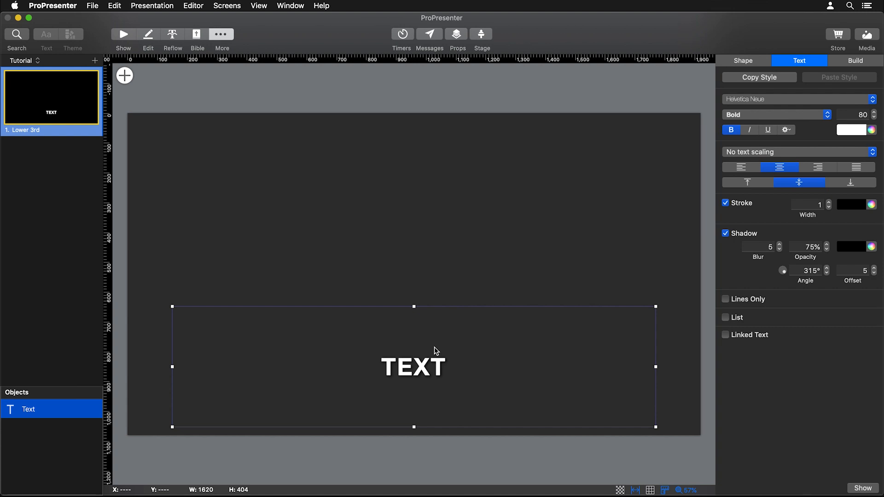
mouse_move(175, 87)
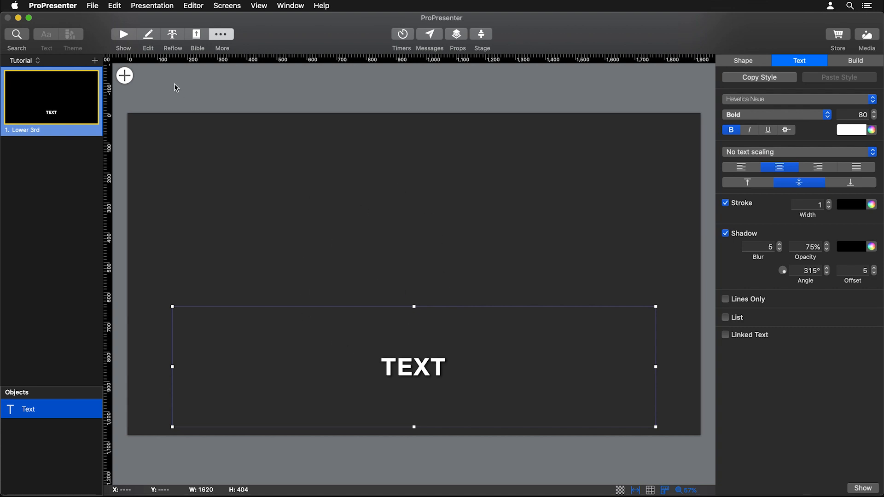
- Insert a rectangle and stretch it to cover the whole 1920x1080 slide
click(123, 75)
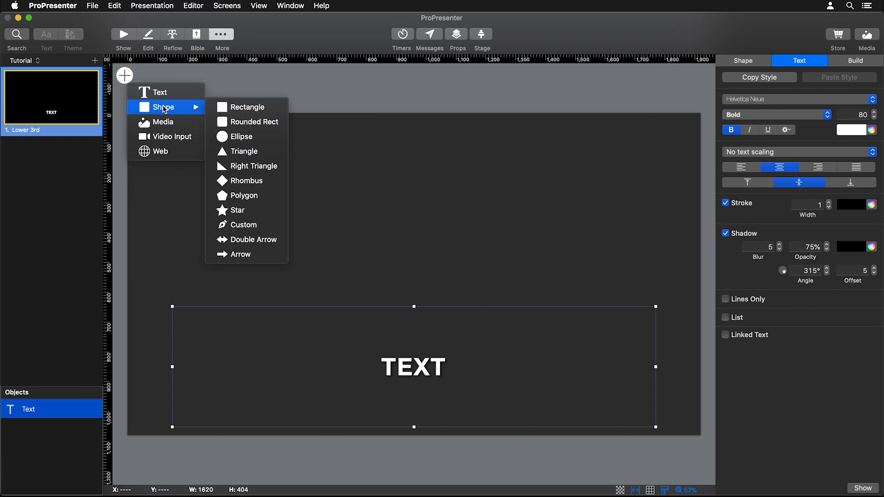
click(247, 106)
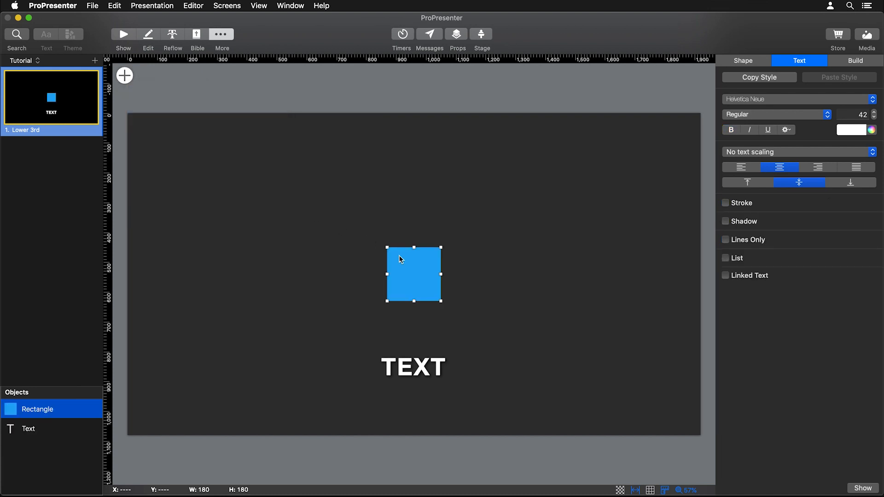
drag(414, 275, 158, 141)
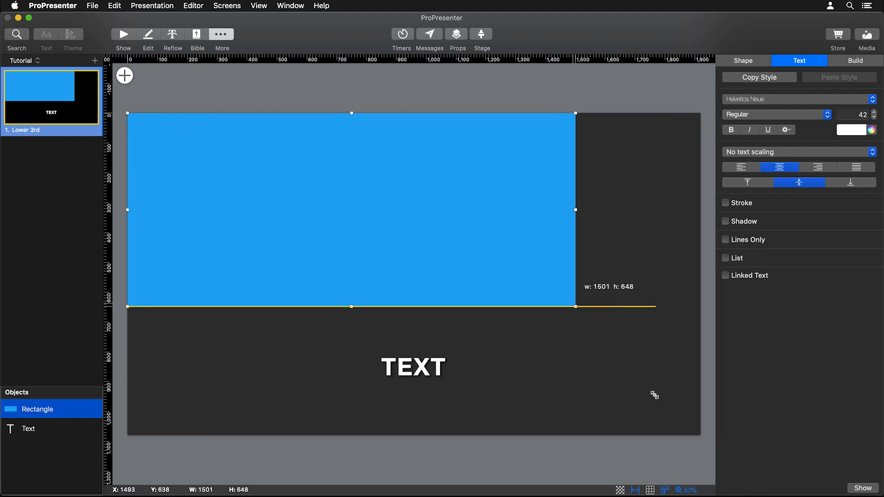
drag(575, 306, 701, 434)
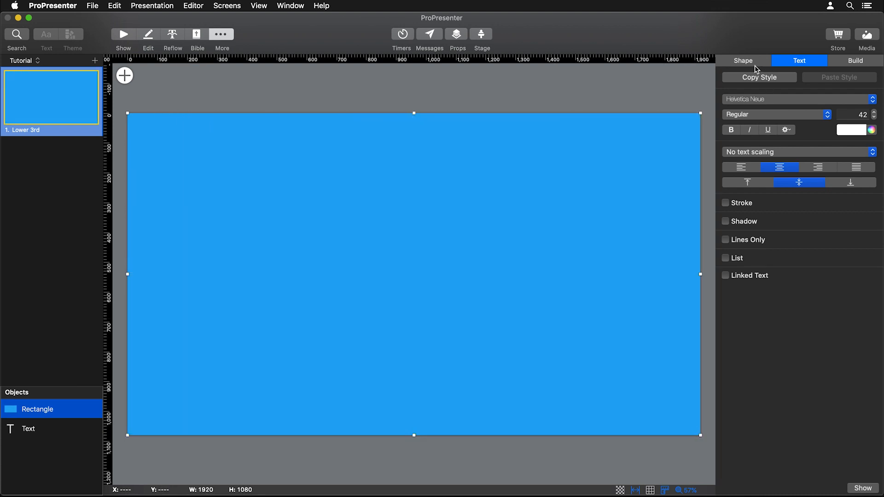
- Fill the rectangle bright green using RGB sliders and keep it behind the text
click(742, 60)
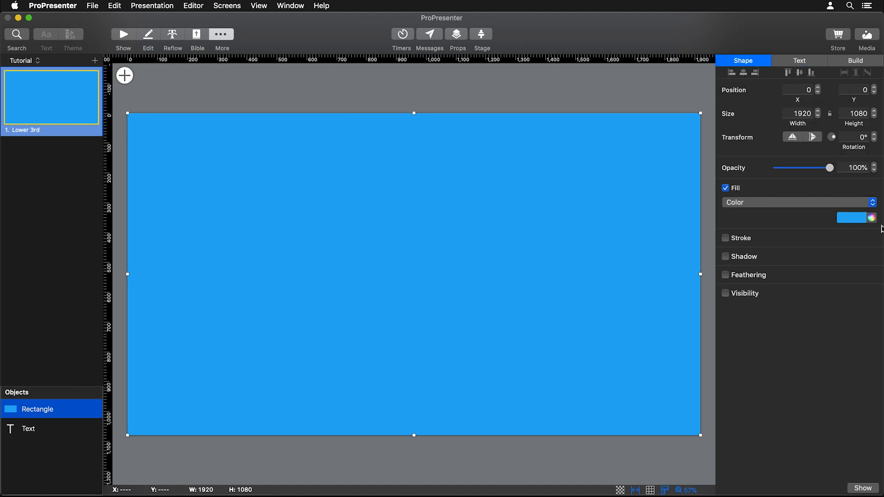
click(870, 218)
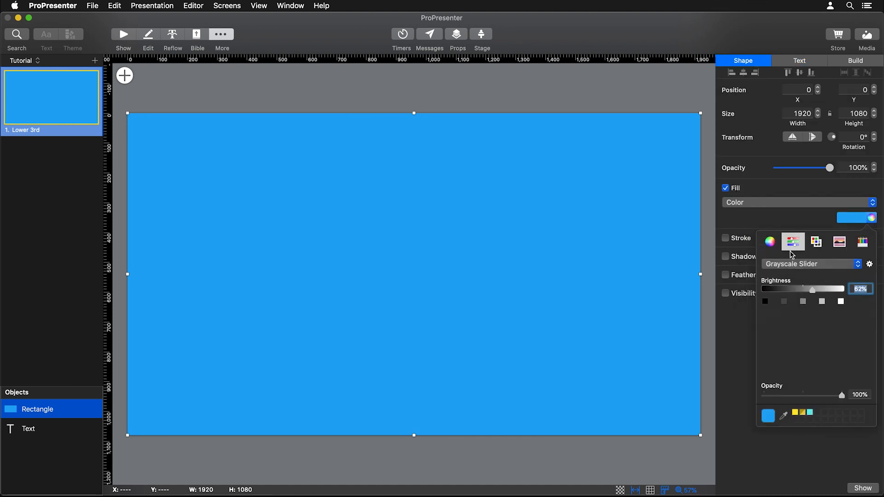
click(810, 264)
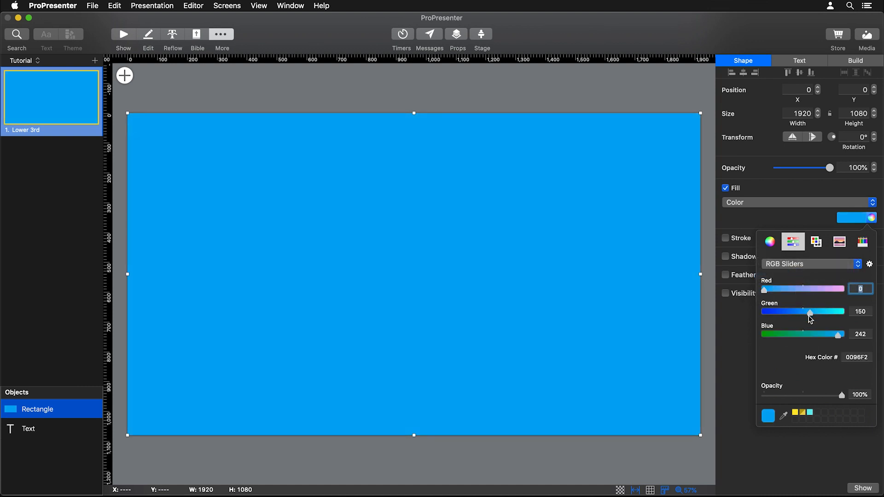
drag(810, 311, 843, 312)
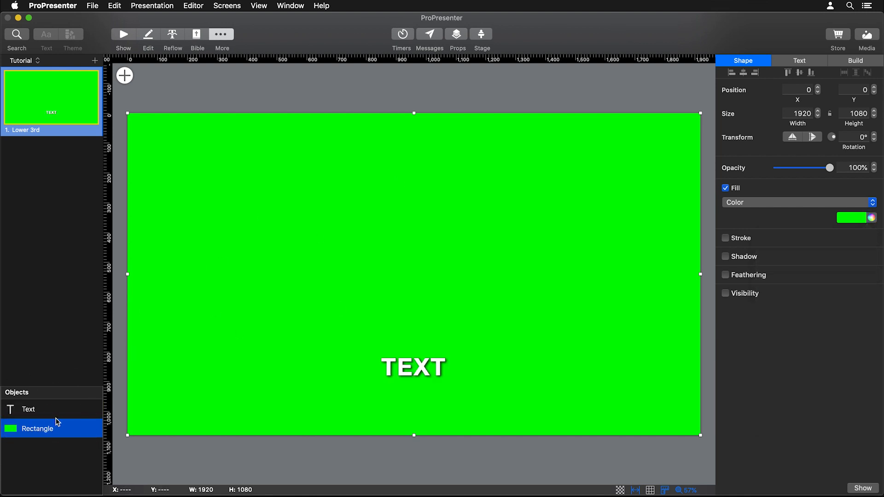
click(28, 410)
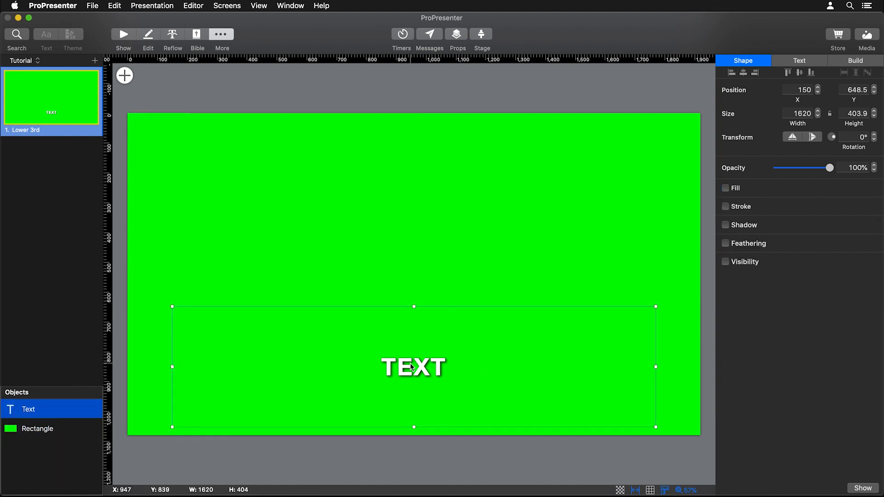
mouse_move(403, 396)
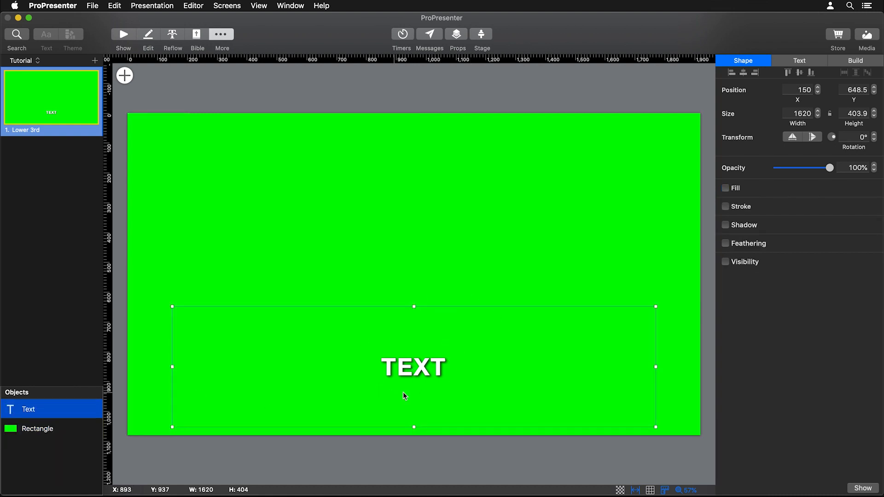
mouse_move(461, 308)
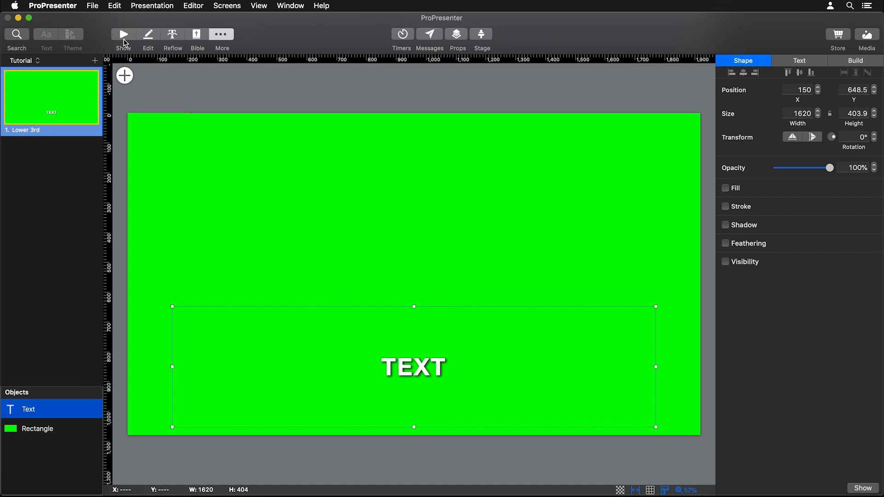
- Return to the Faithful presentation's slides and bring up the Screens menu
click(123, 34)
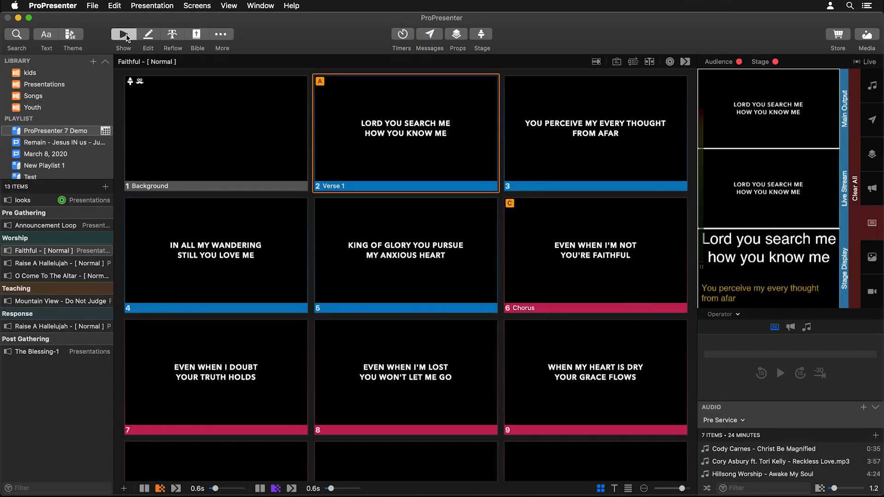
mouse_move(596, 133)
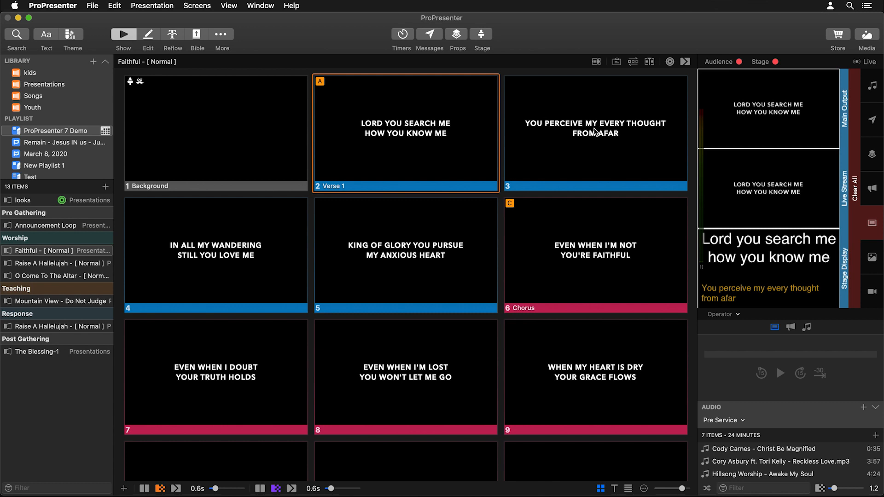
mouse_move(765, 170)
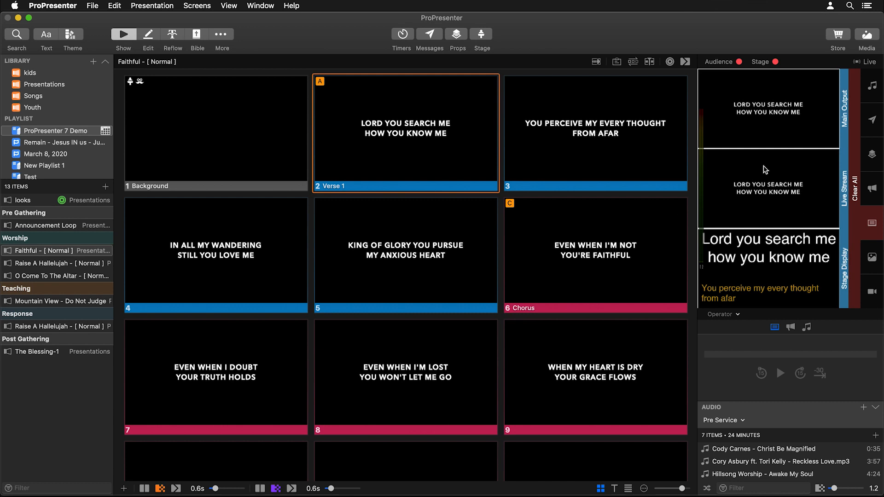
click(196, 5)
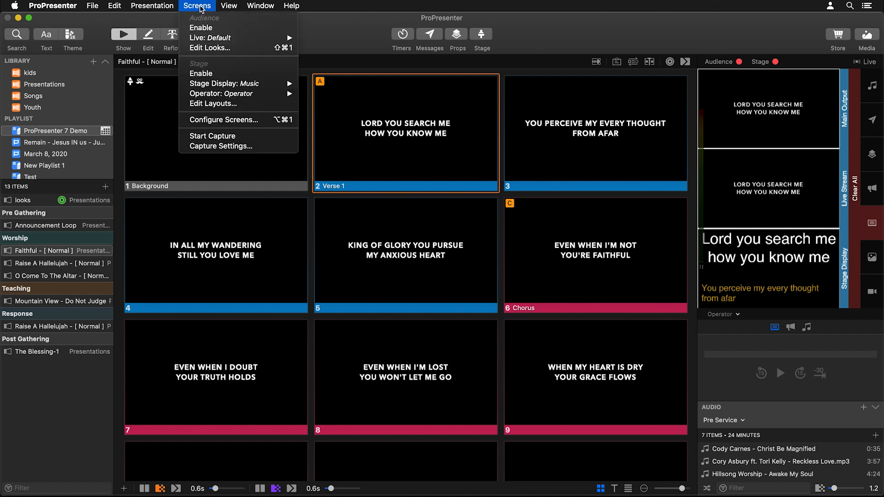
- In Looks, set the Live stream presentation to the green Lower 3rd theme, then close Looks
click(208, 48)
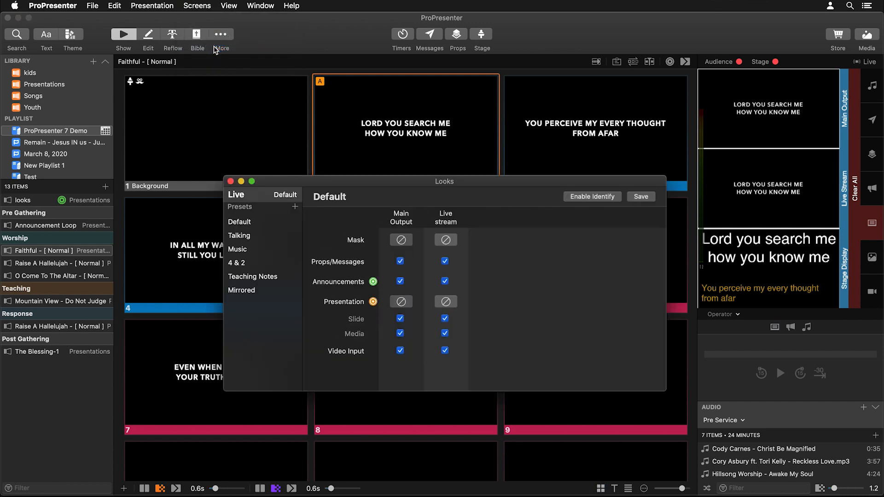
click(444, 282)
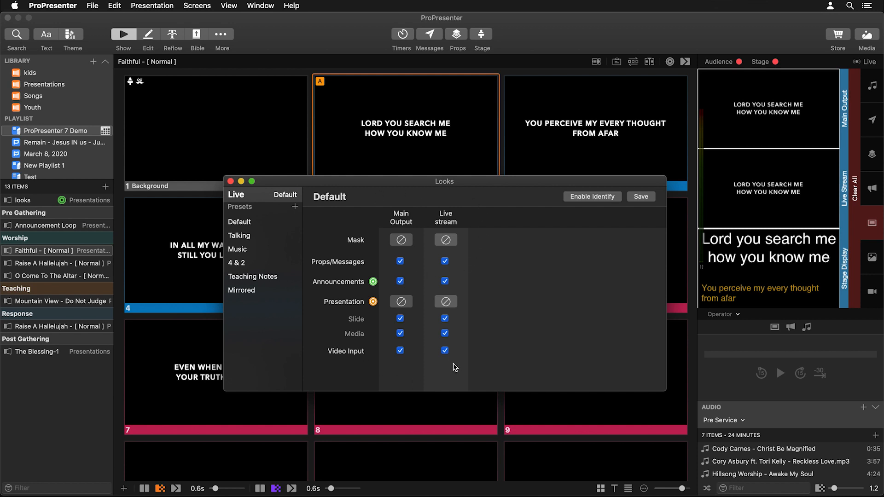
mouse_move(457, 354)
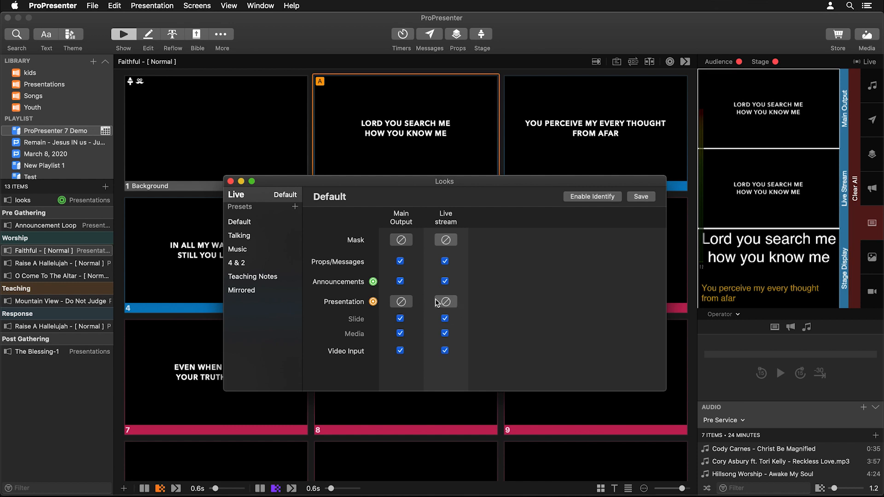
click(445, 302)
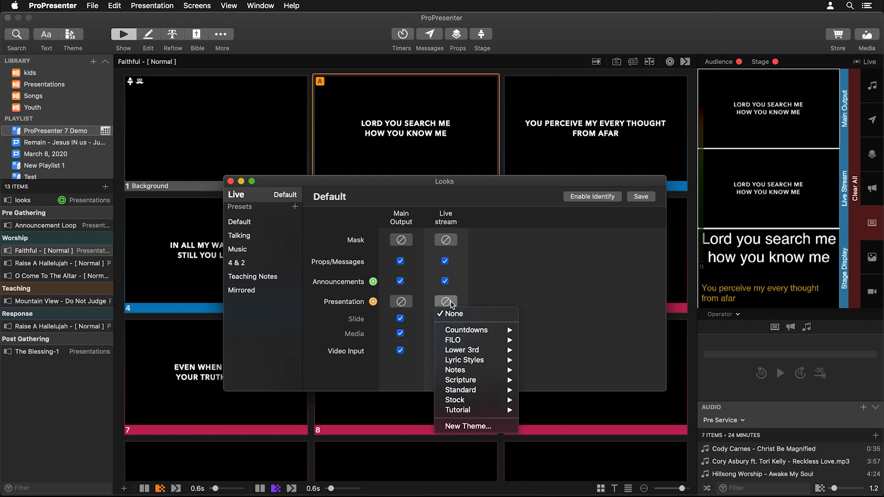
mouse_move(446, 309)
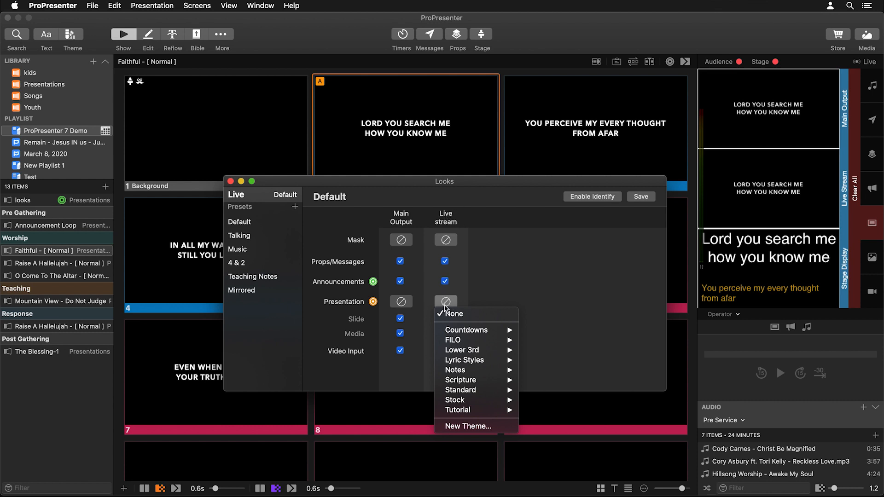
mouse_move(469, 360)
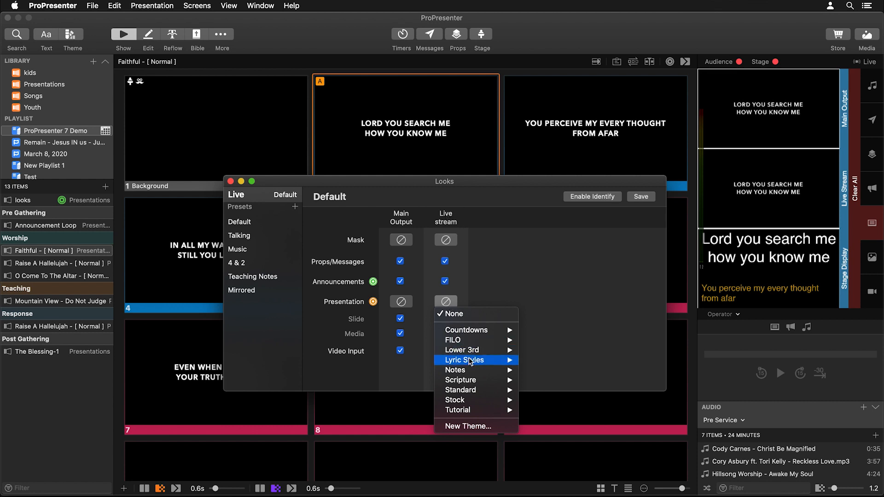
mouse_move(471, 410)
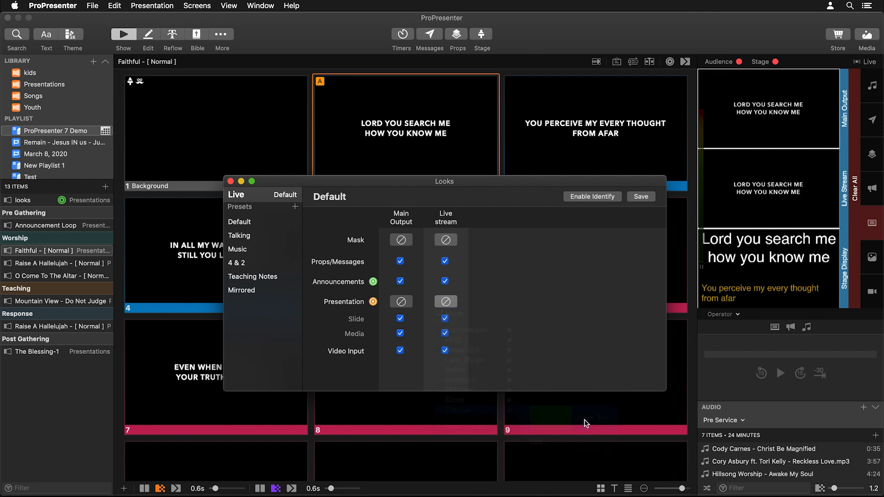
click(445, 301)
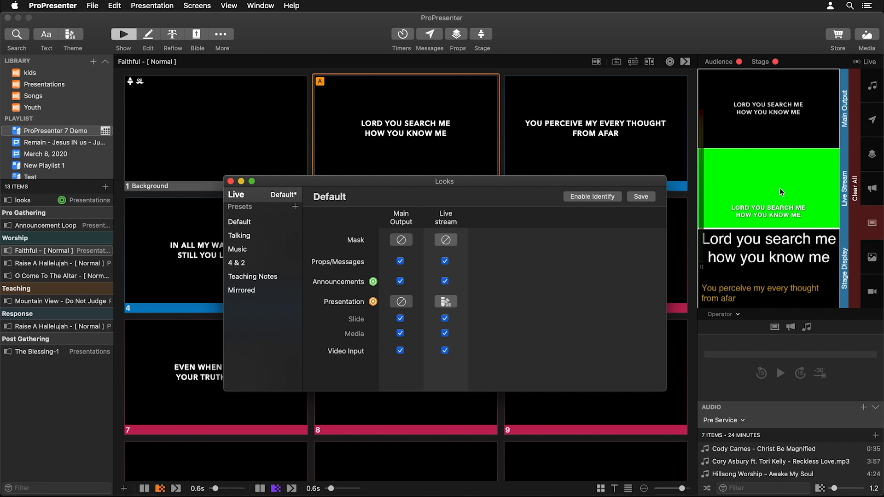
click(231, 195)
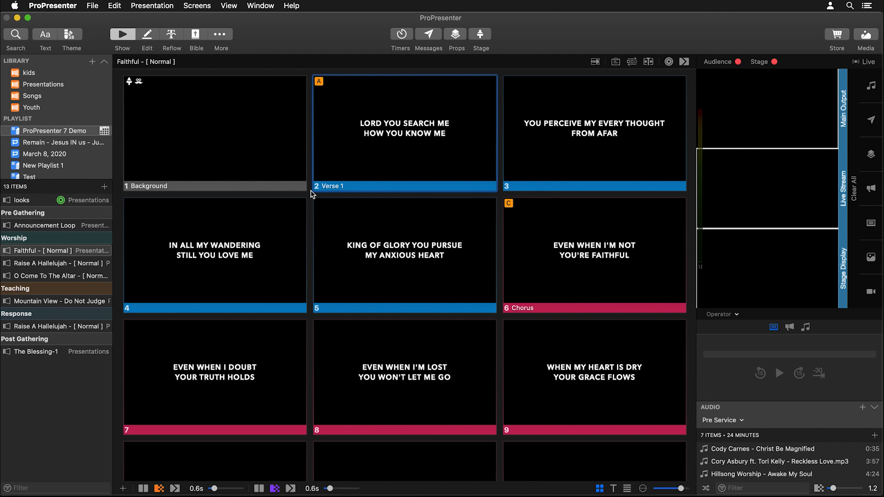
- Configure Main Output as Grouped, one row of three screens at 5760 x 1080
click(197, 5)
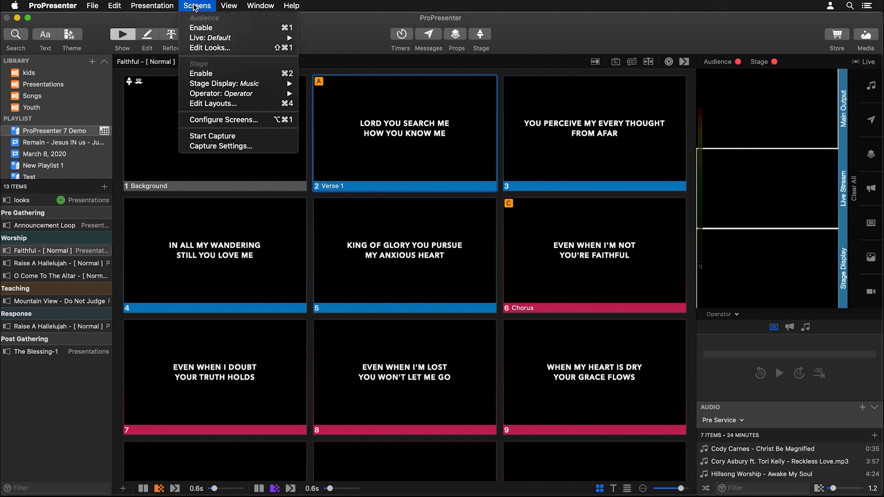
click(224, 120)
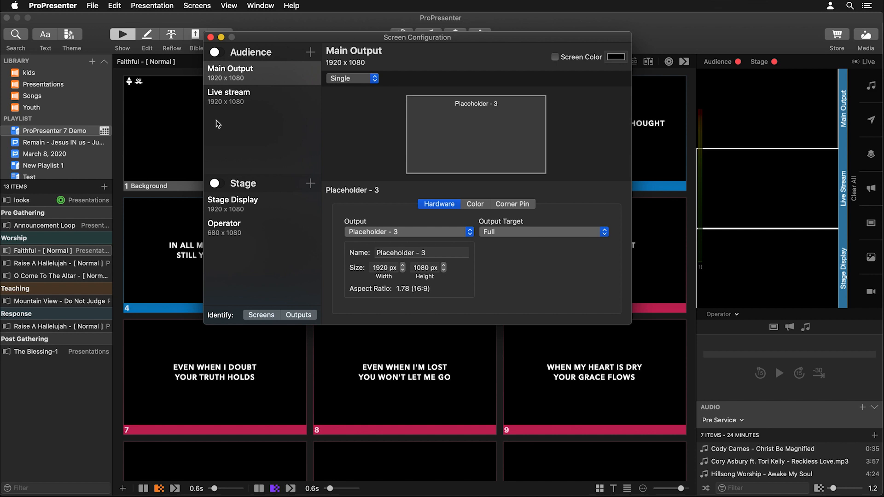
mouse_move(531, 181)
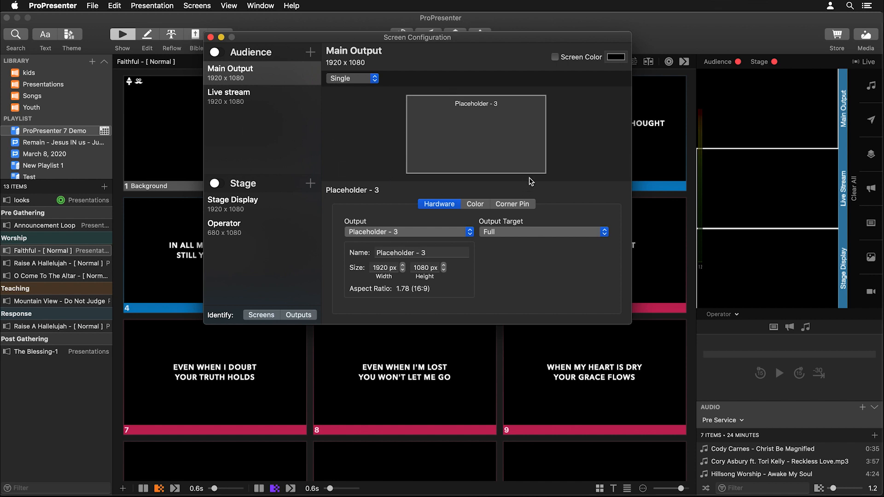
mouse_move(577, 135)
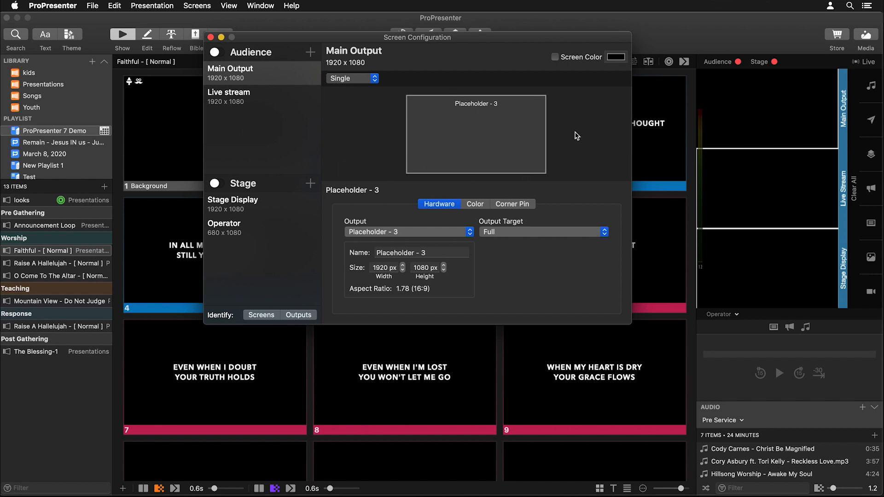
click(352, 78)
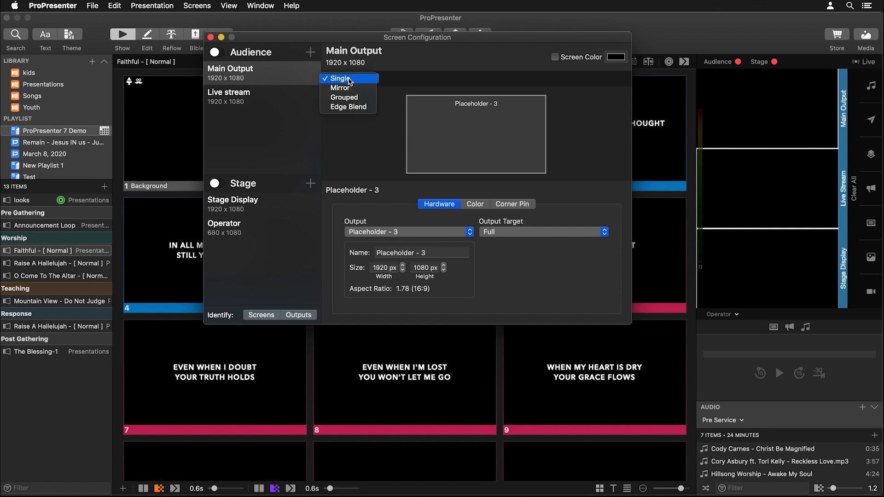
click(344, 97)
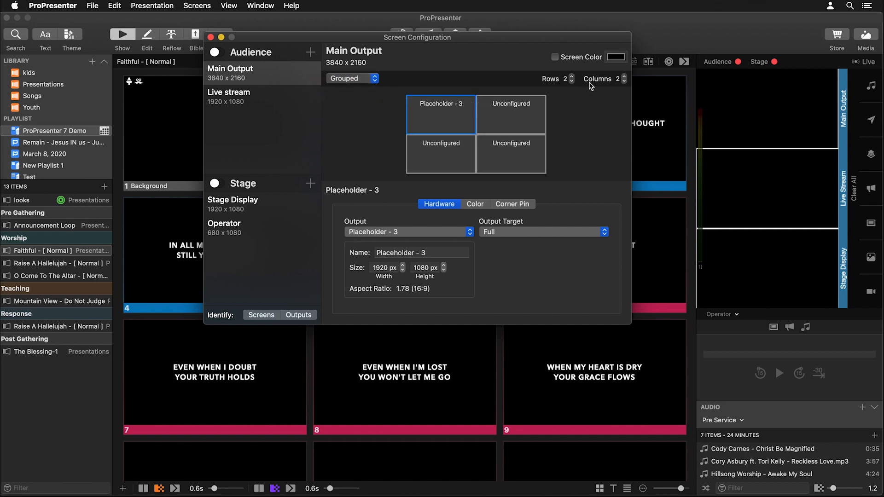
click(625, 76)
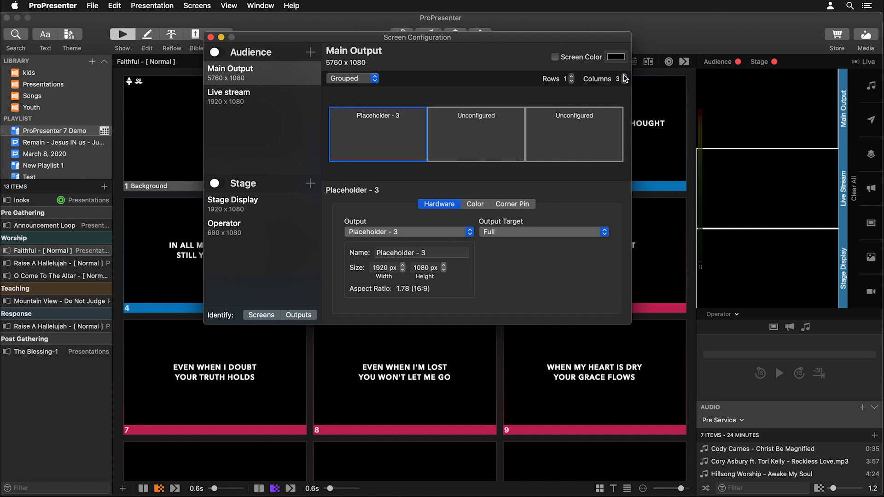
click(573, 133)
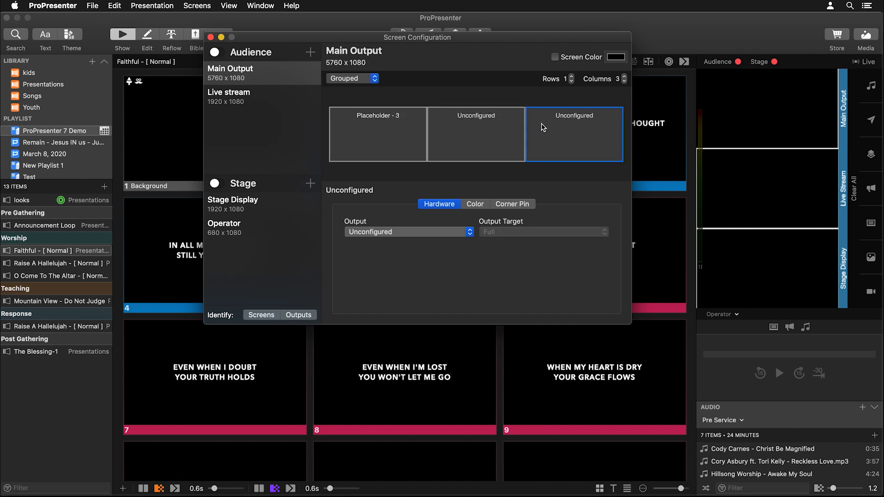
click(409, 231)
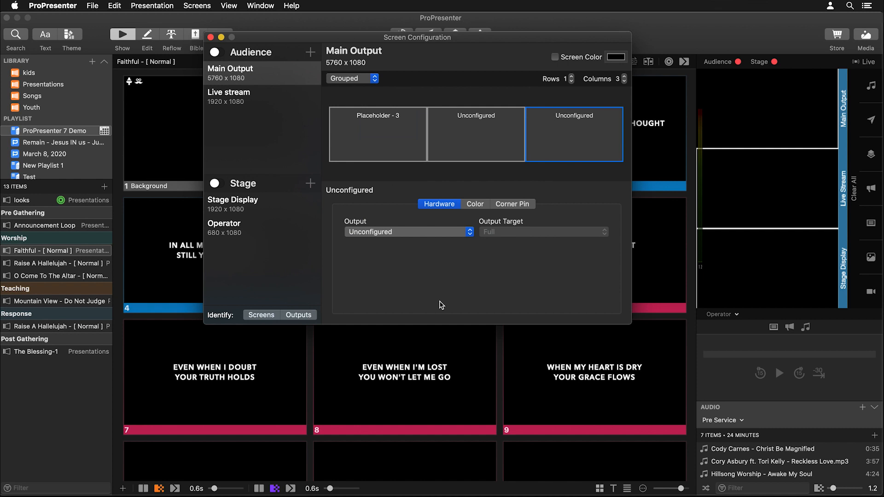
mouse_move(611, 151)
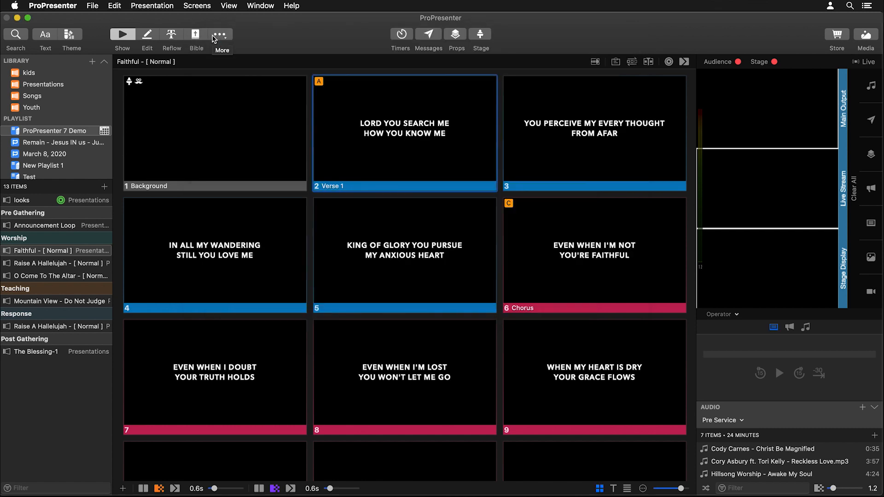
mouse_move(310, 114)
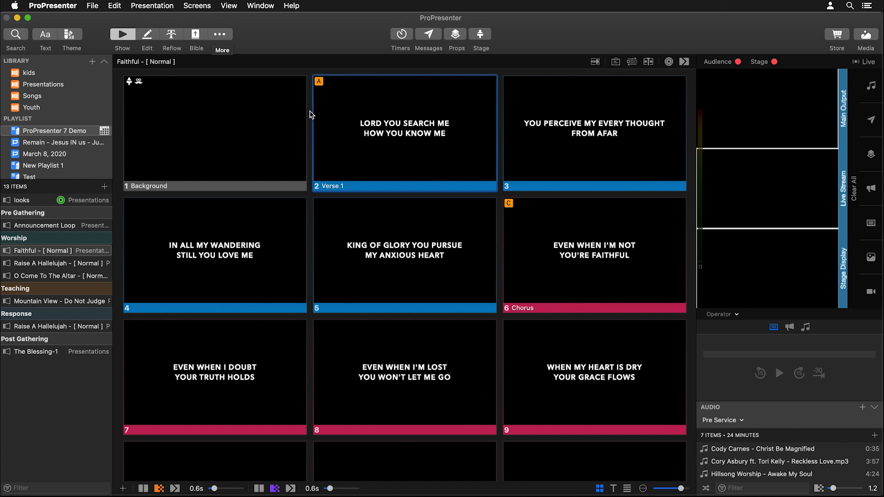
mouse_move(288, 147)
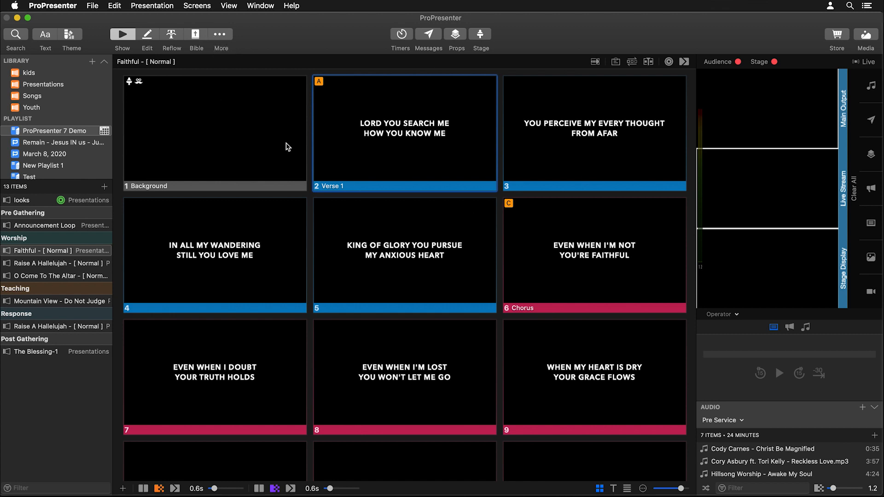
mouse_move(170, 86)
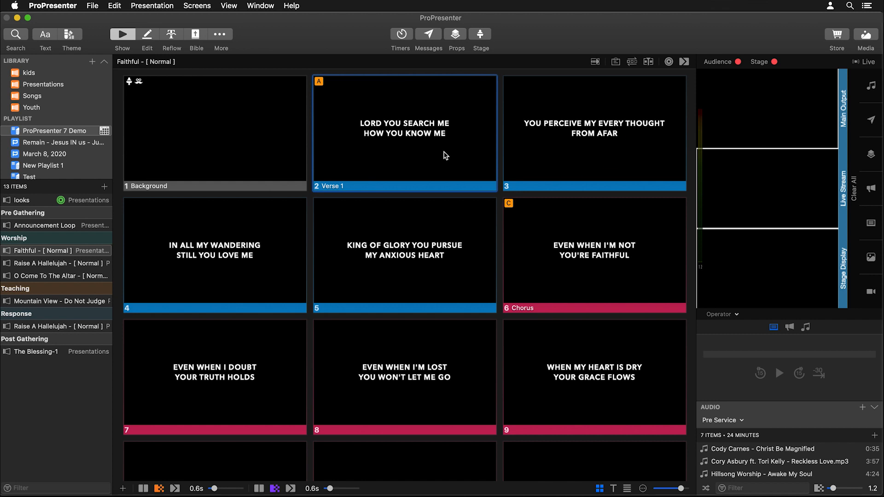
mouse_move(284, 88)
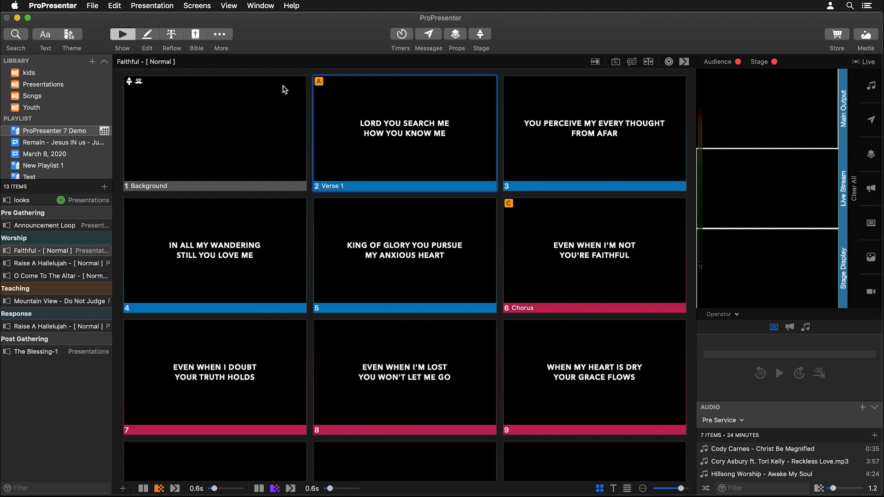
mouse_move(582, 196)
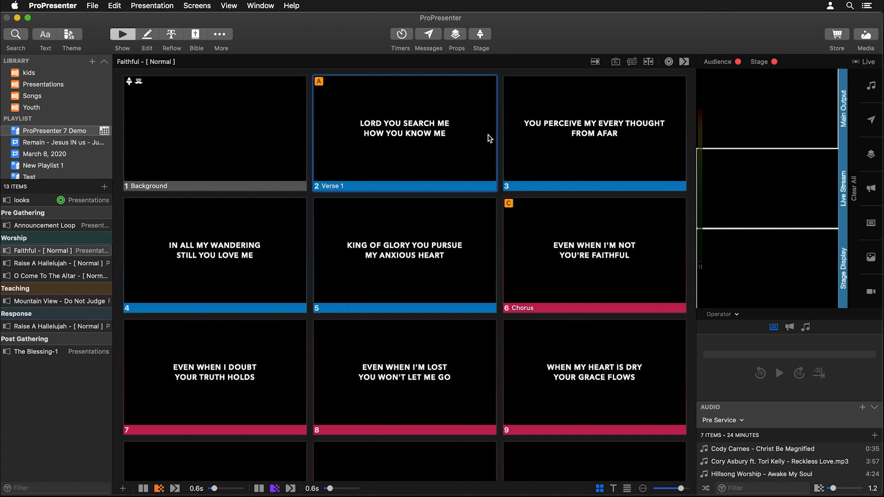
mouse_move(483, 136)
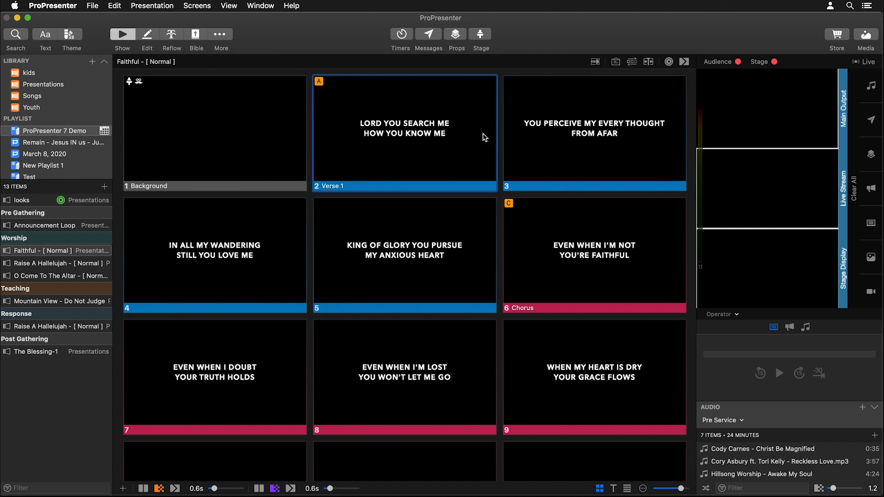
- Add a 'Left Right' slide to the Tutorial theme sized to Main Output 5760 x 1080
click(71, 34)
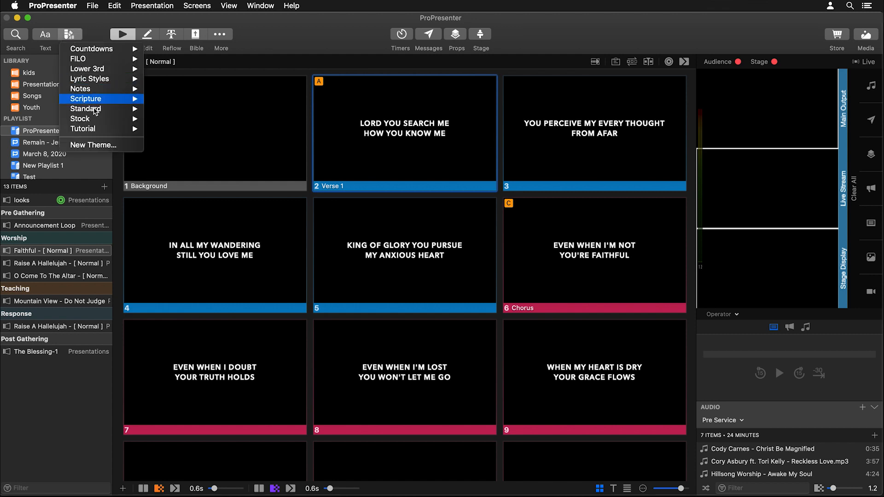
mouse_move(83, 128)
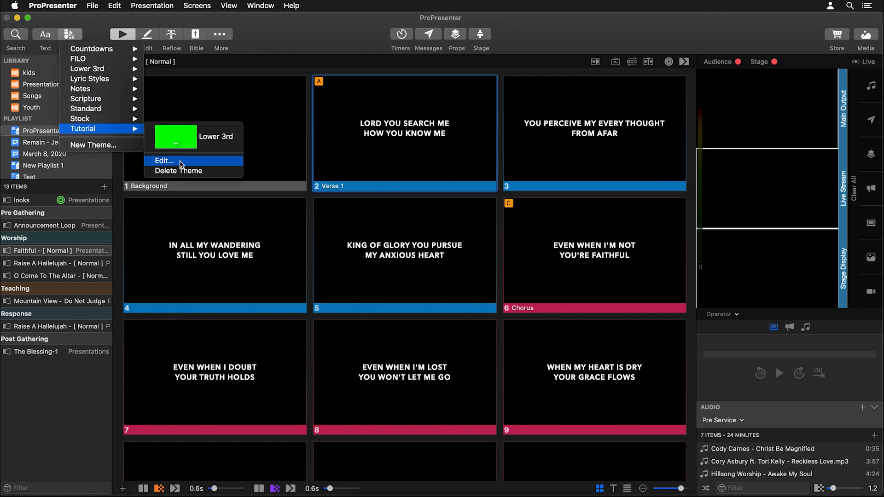
click(165, 161)
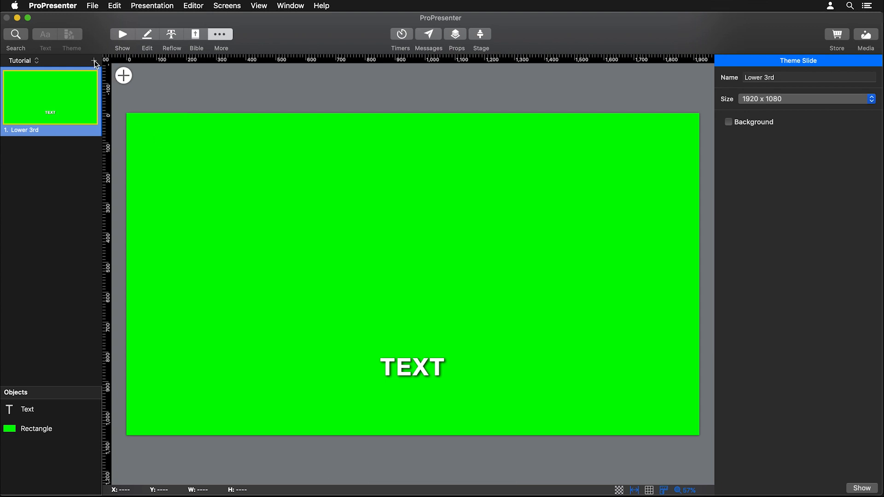
click(93, 61)
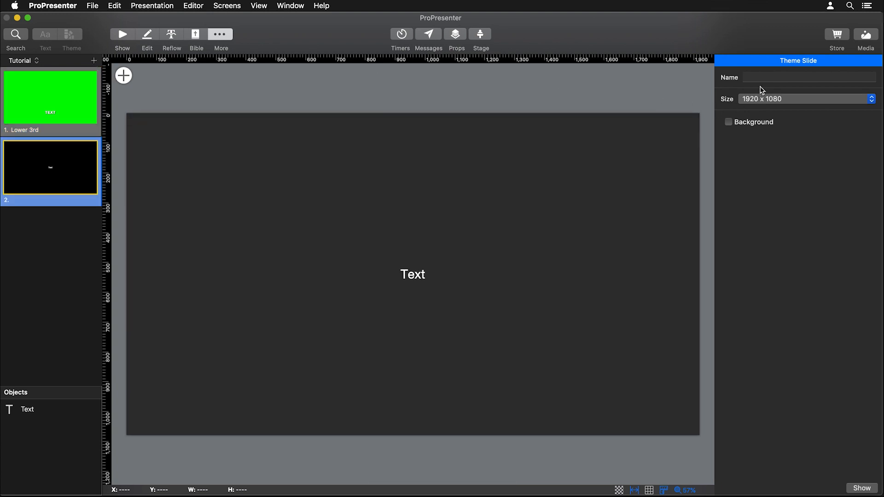
text(Left Right)
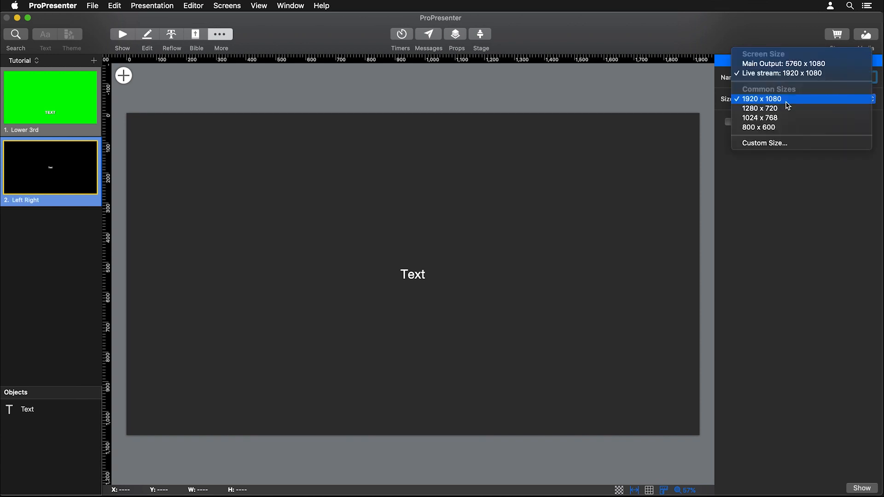
mouse_move(795, 67)
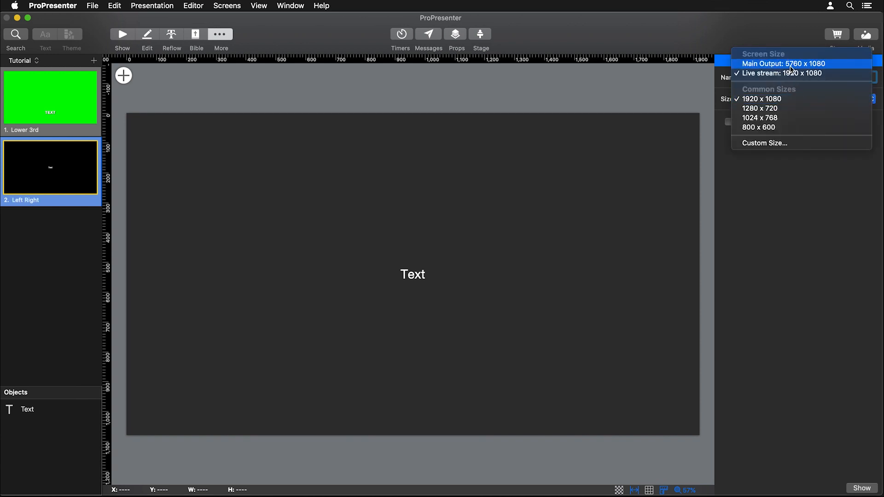
click(787, 64)
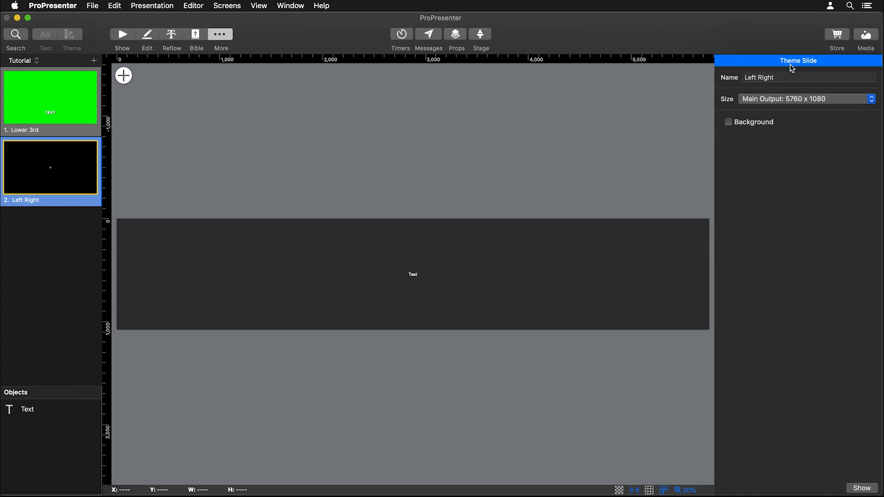
click(412, 275)
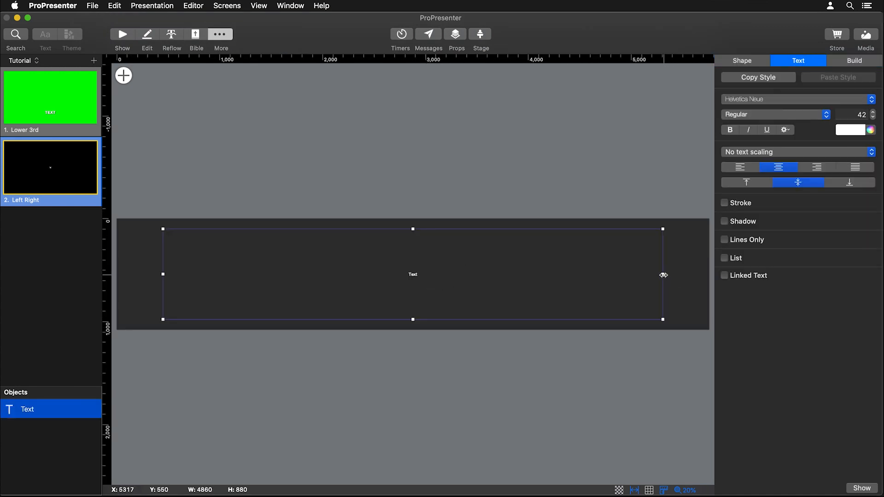
- Narrow the text box to one screen's width, left-align it, and rename it Left
drag(662, 274, 390, 274)
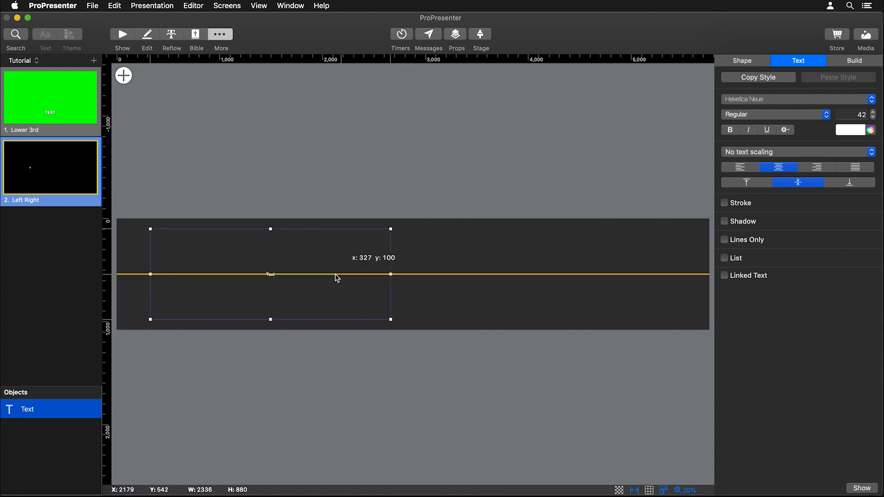
drag(390, 273, 329, 274)
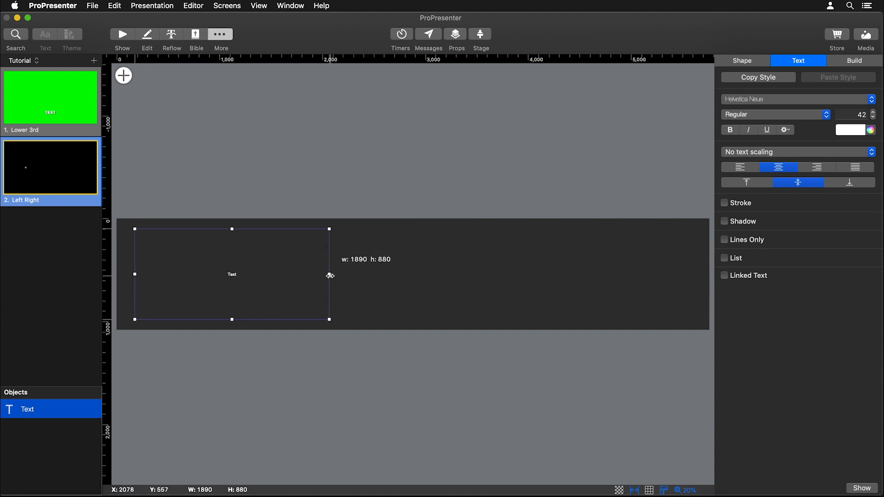
click(730, 130)
text(90)
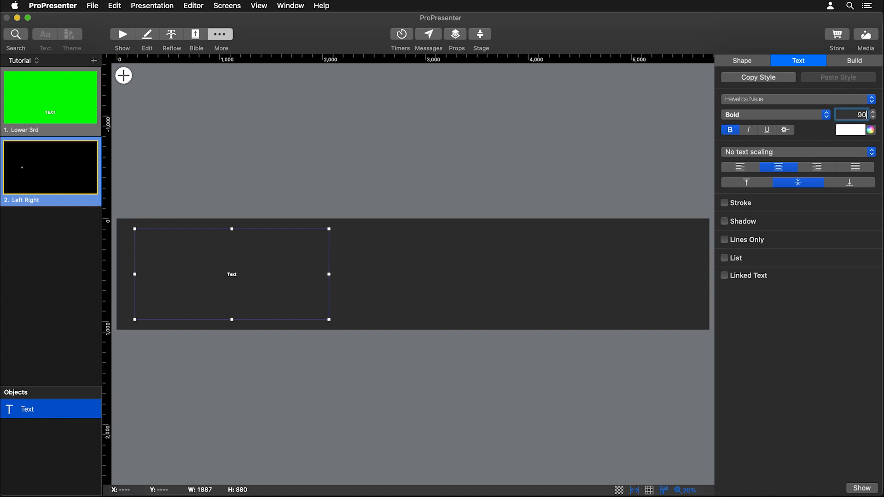
click(740, 167)
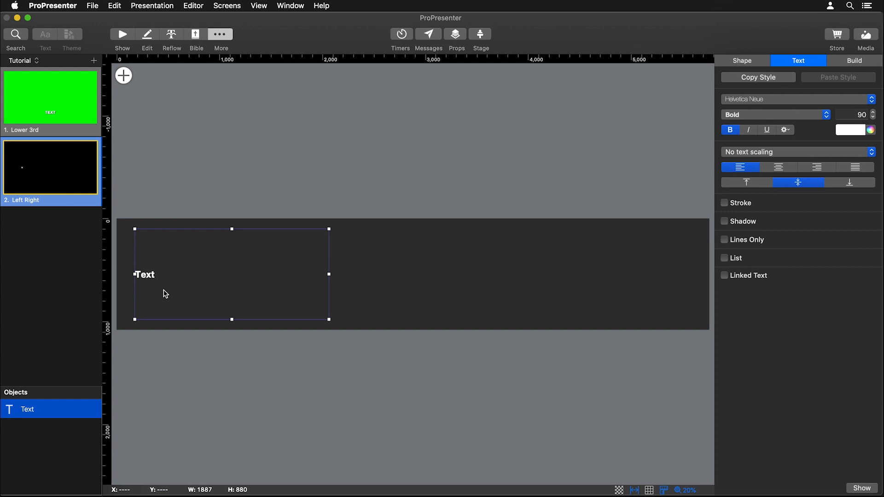
right_click(29, 408)
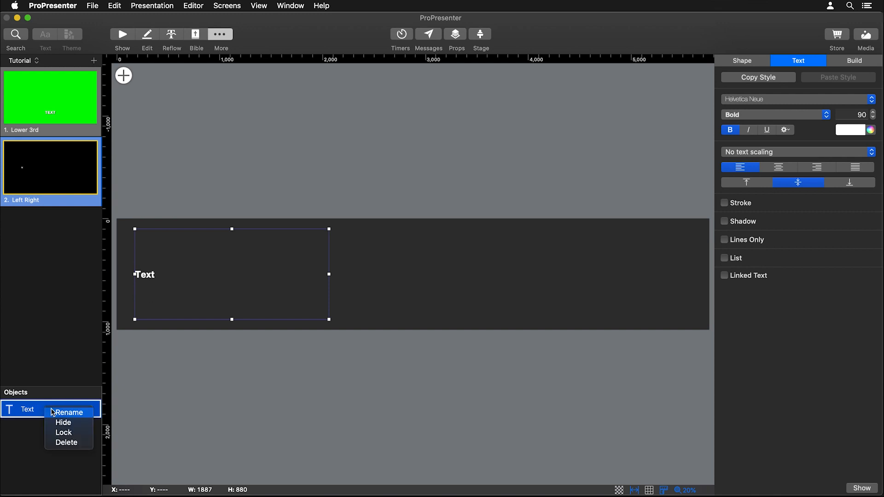
click(71, 412)
text(Lef)
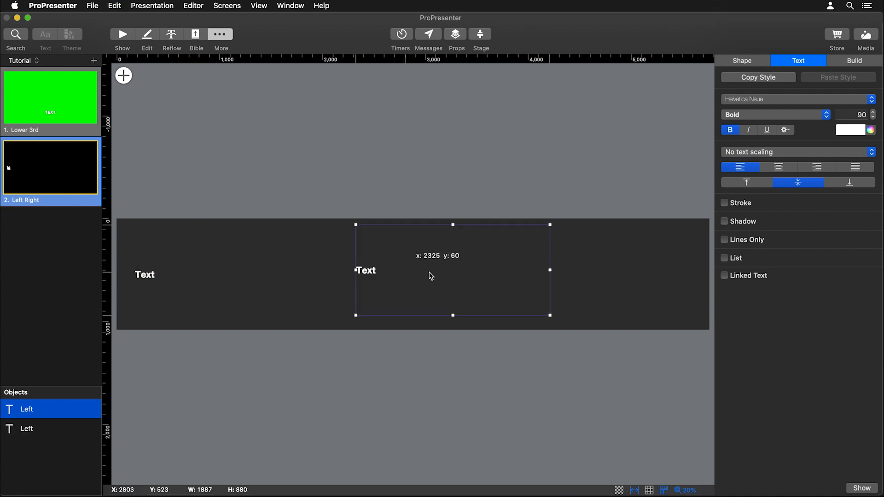
- Move the copied box to the far right, rename it Right, and right-align its text
drag(429, 269, 555, 274)
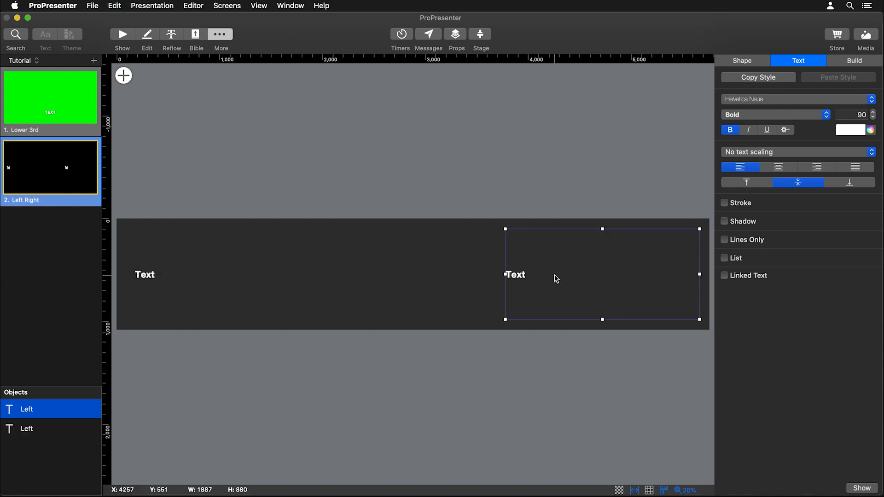
right_click(27, 409)
text(Right)
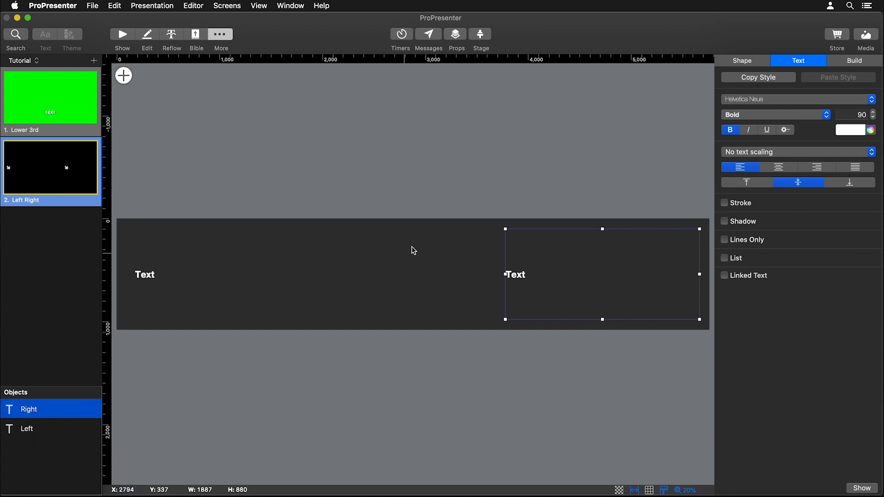
click(815, 167)
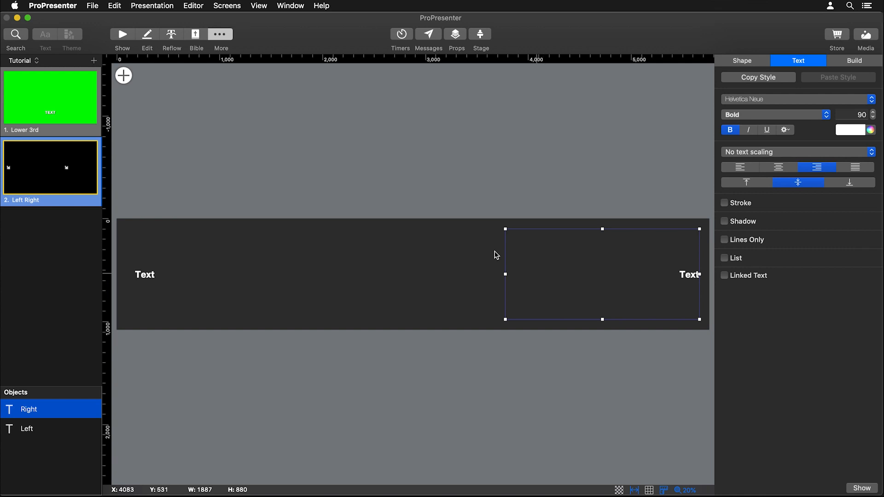
mouse_move(378, 302)
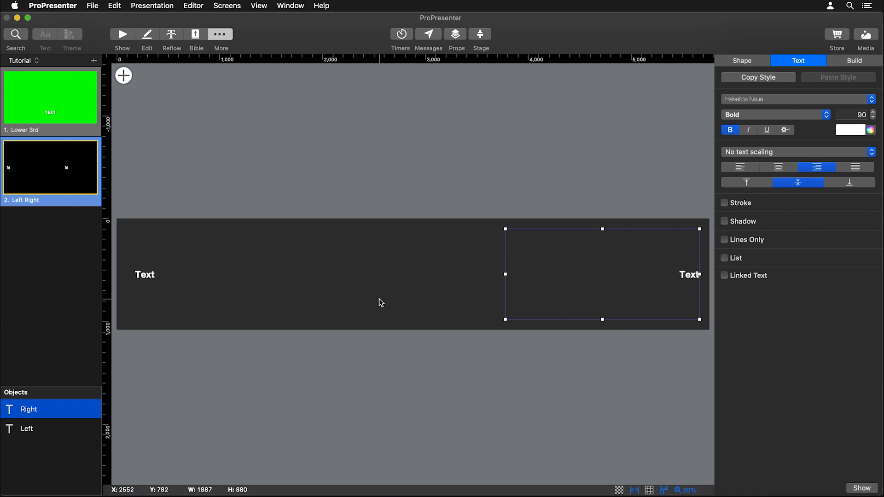
mouse_move(517, 241)
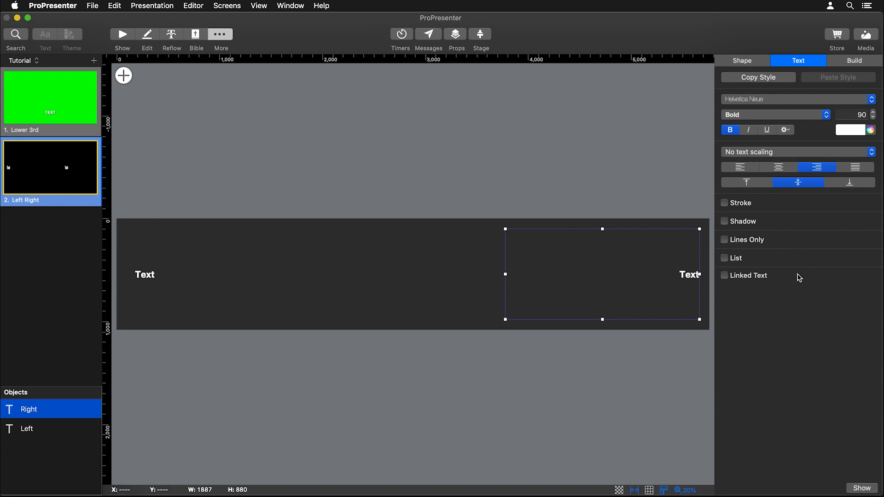
mouse_move(743, 281)
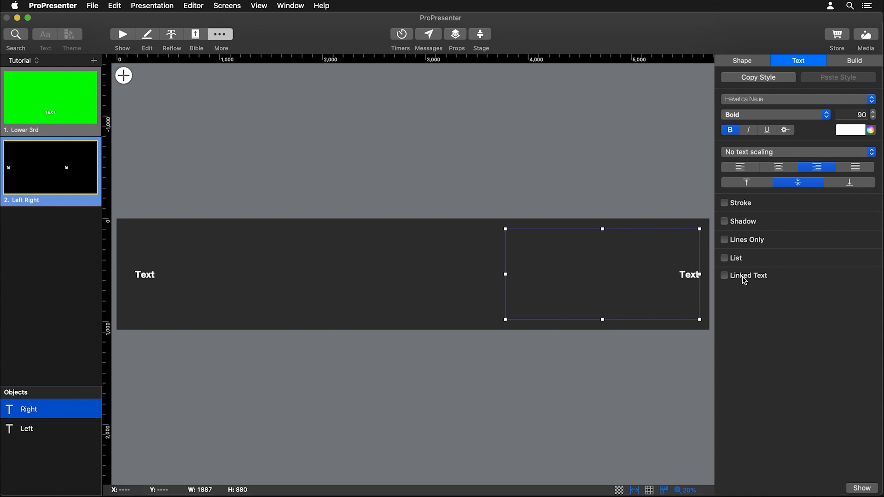
- Link the Right box's text to the Left slide object and type Hello in the Left box
click(724, 275)
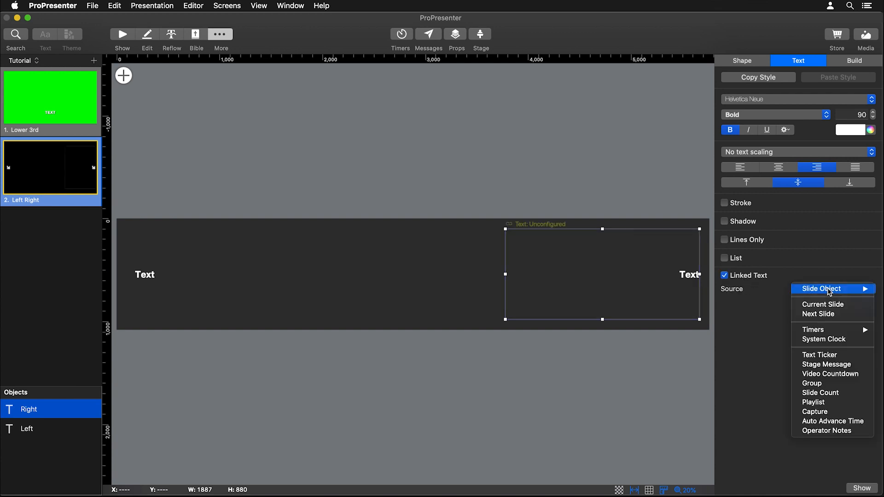
mouse_move(827, 289)
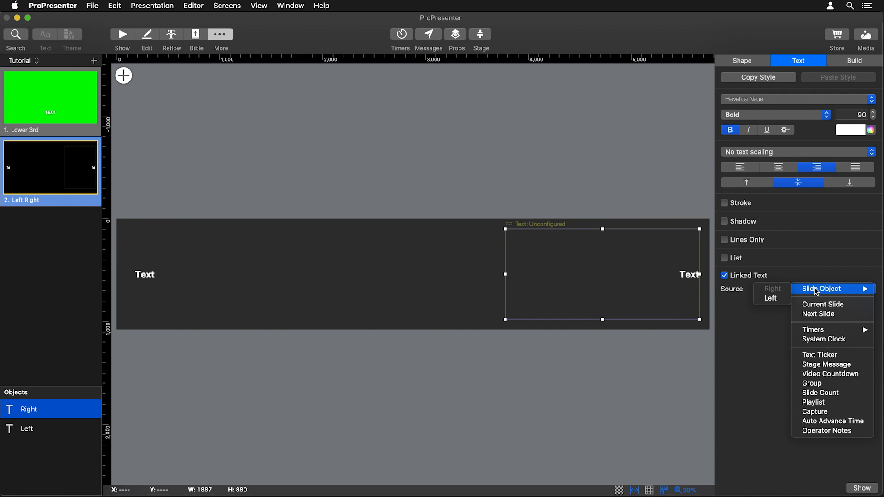
mouse_move(770, 297)
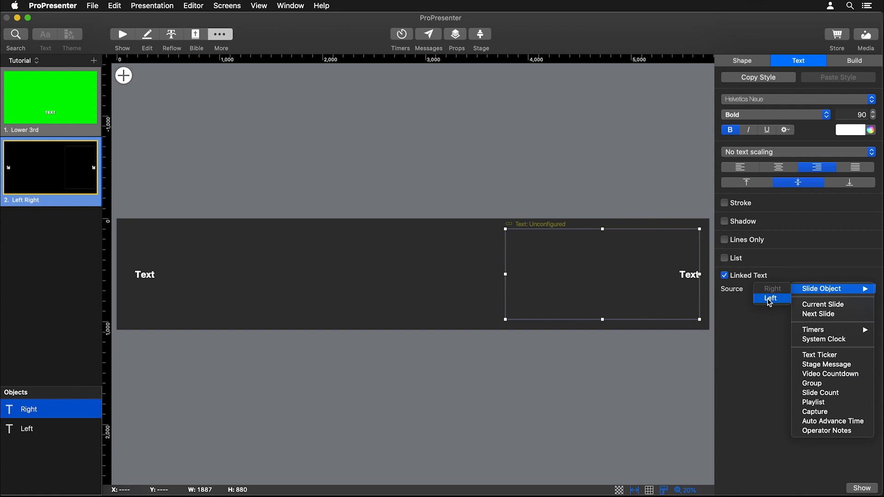
click(771, 297)
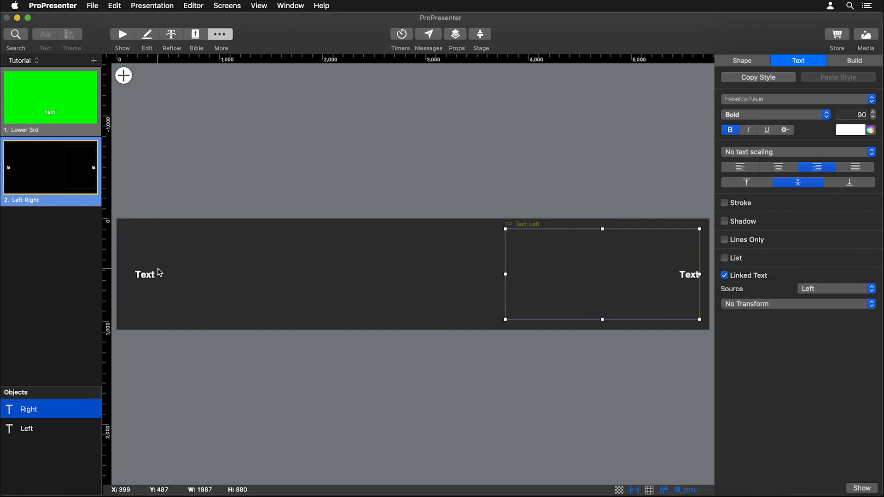
mouse_move(138, 286)
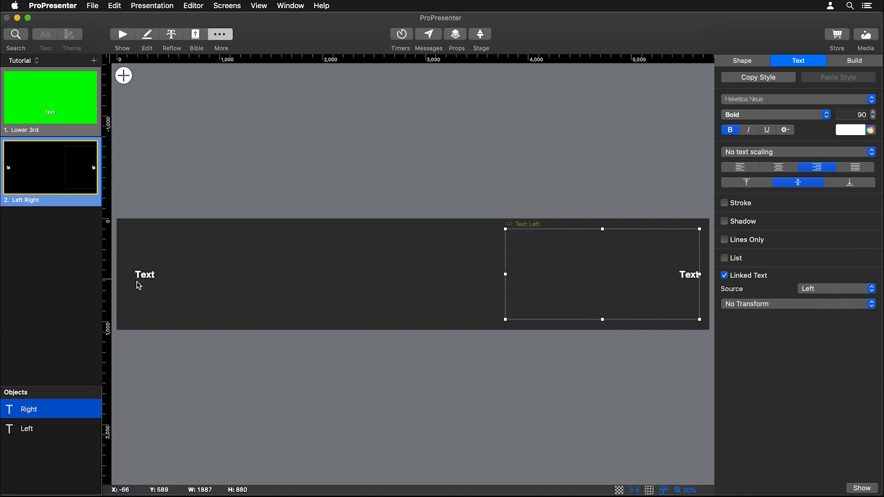
click(26, 429)
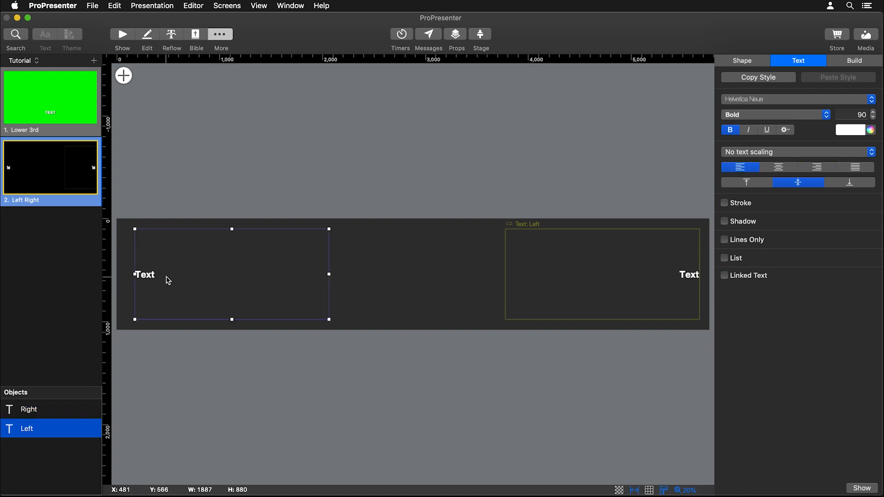
text(Hello)
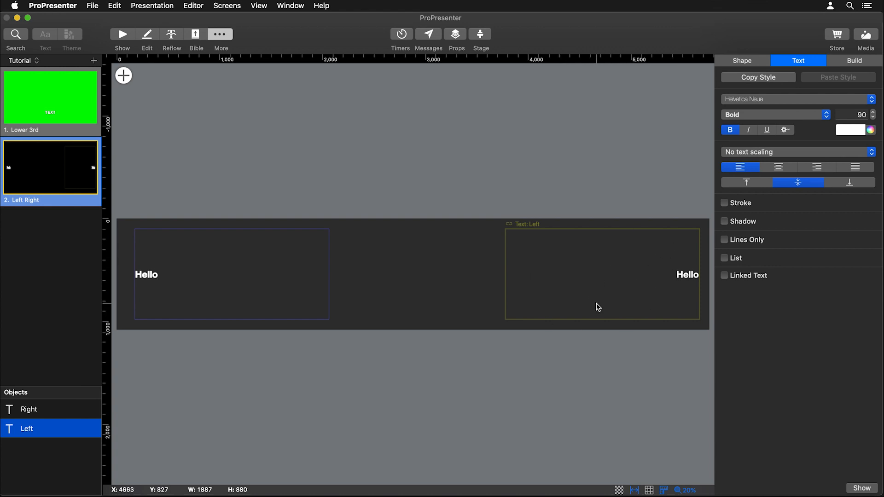
click(147, 274)
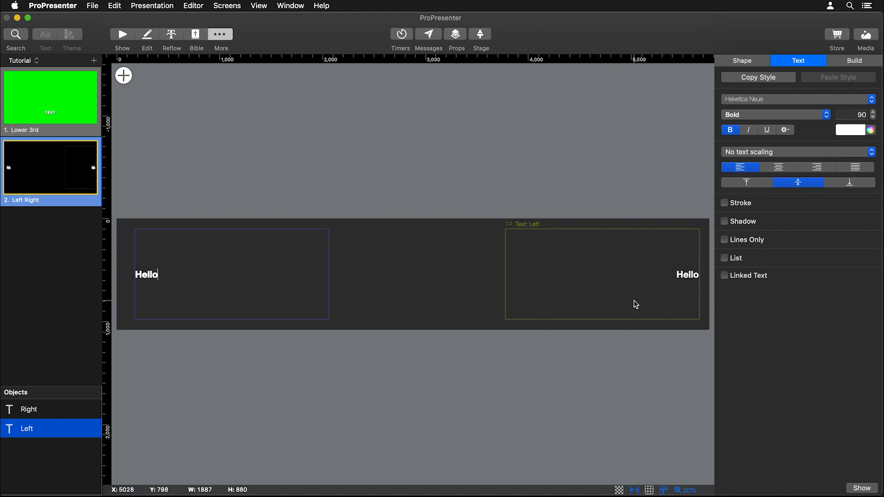
- Toggle bold off and back on for the linked Right text box
click(28, 409)
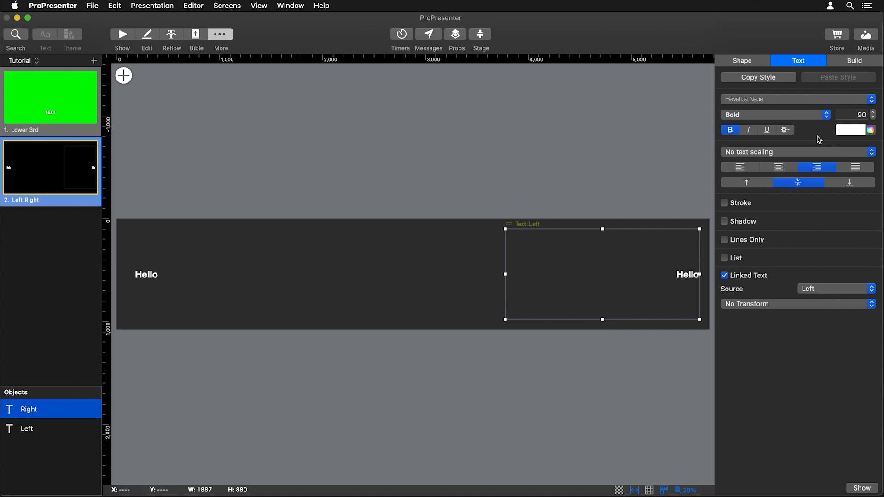
click(729, 129)
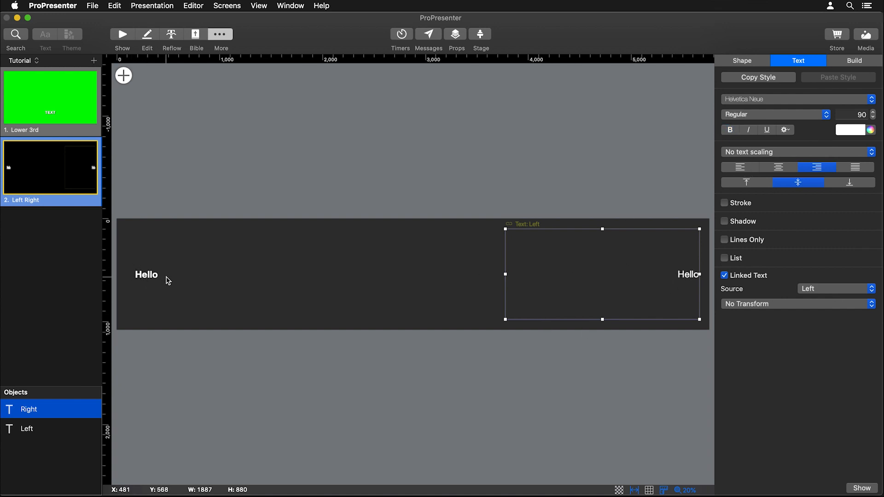
click(730, 129)
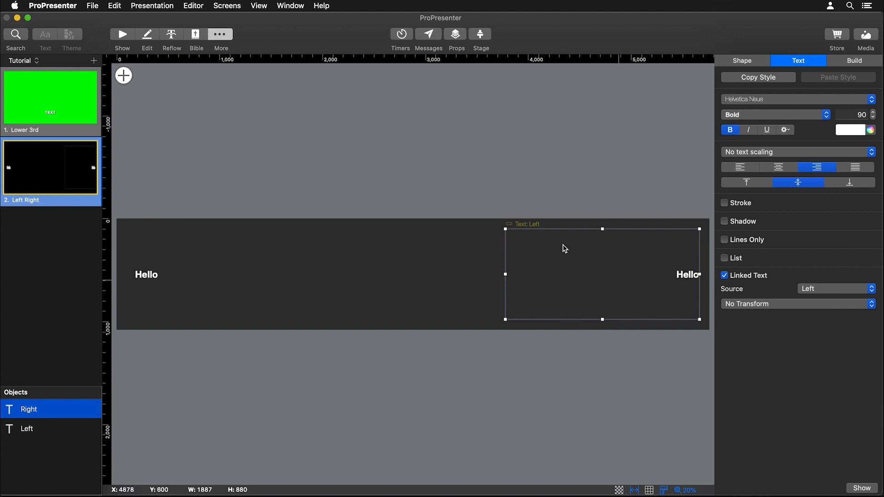
mouse_move(569, 262)
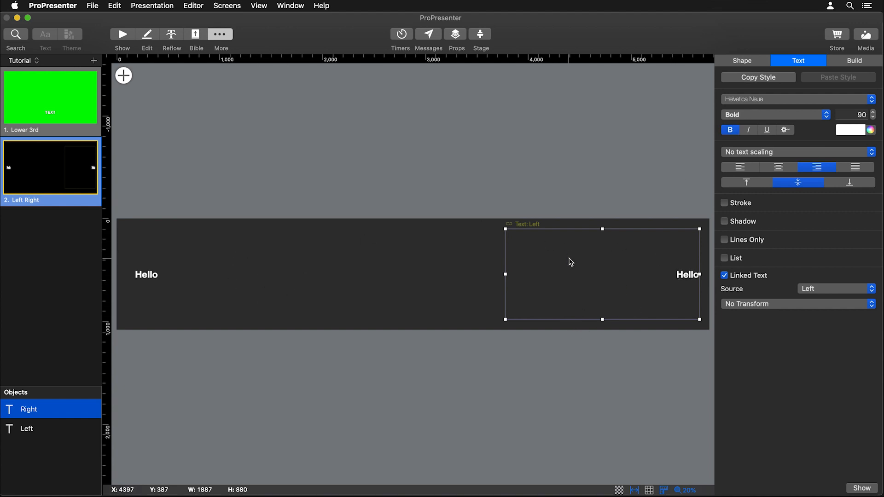
mouse_move(238, 74)
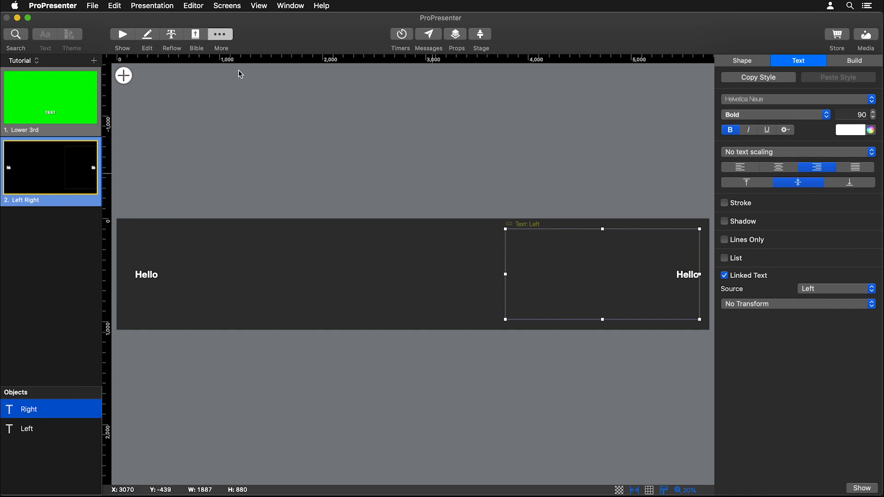
- Leave the theme editor and open the Looks editor from the screen settings
click(122, 34)
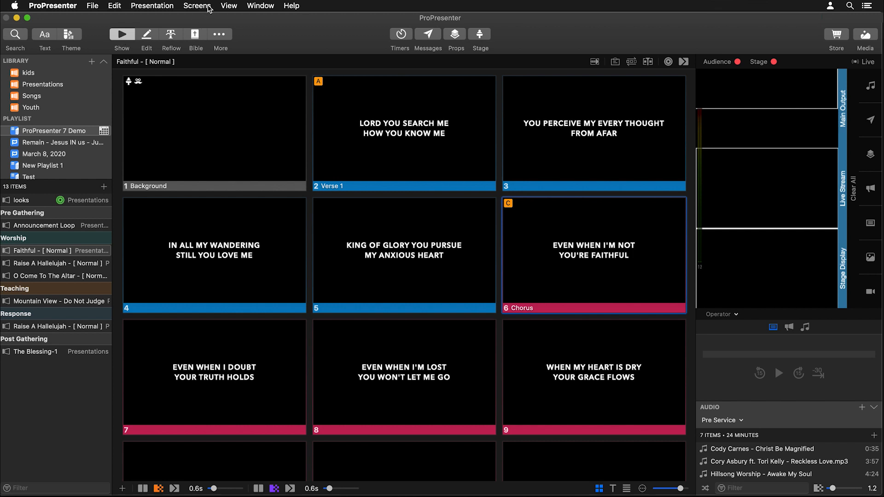
click(196, 5)
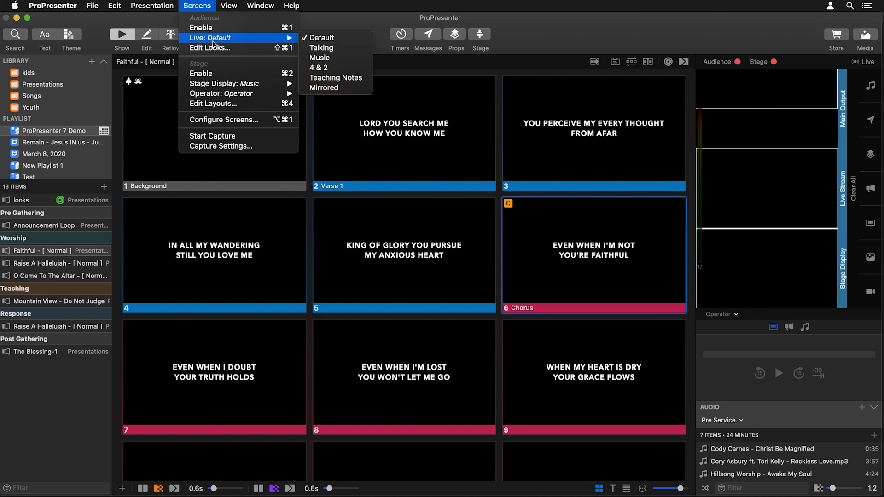
click(209, 48)
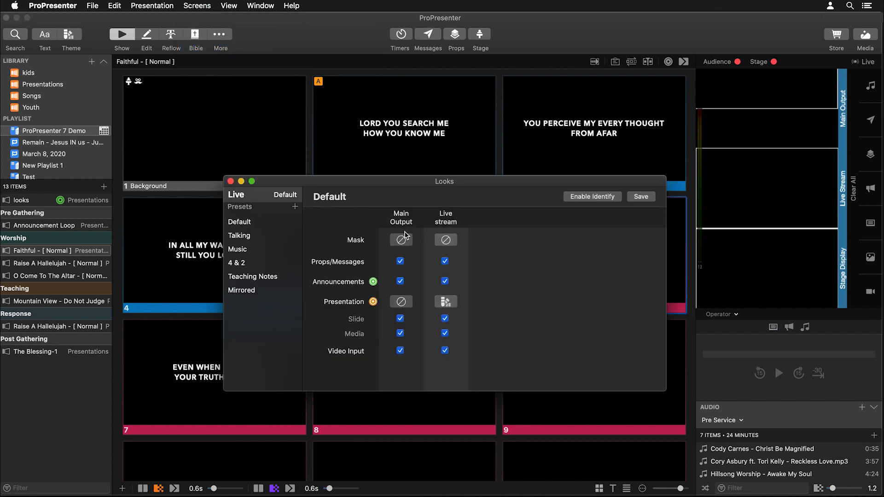
- Give Main Output the Tutorial Left Right theme, save the Default look, and show live stream theme choices
click(400, 301)
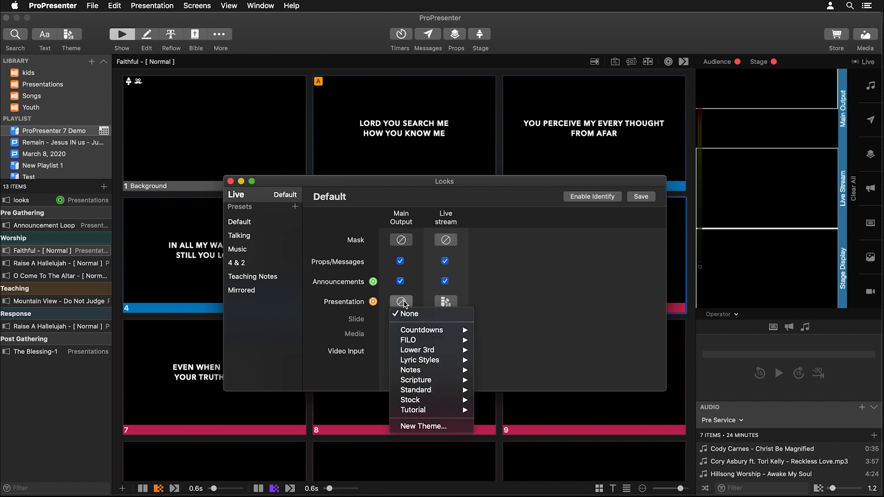
mouse_move(413, 410)
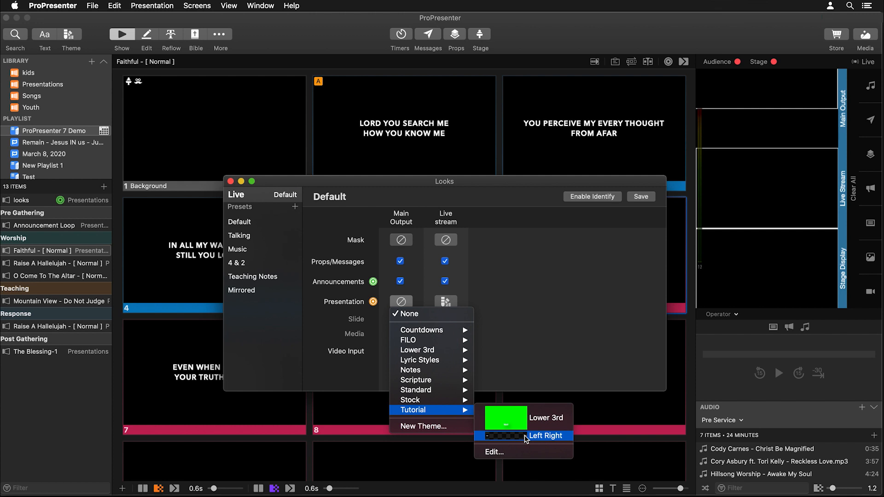
click(545, 435)
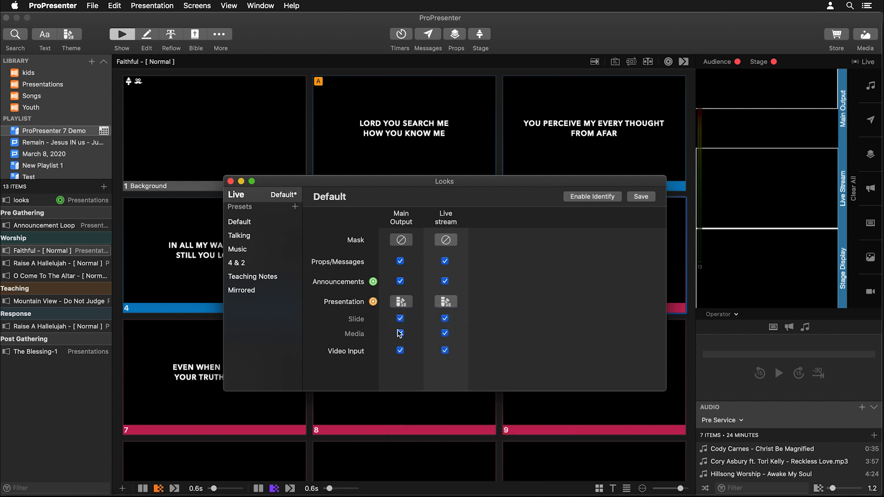
click(640, 196)
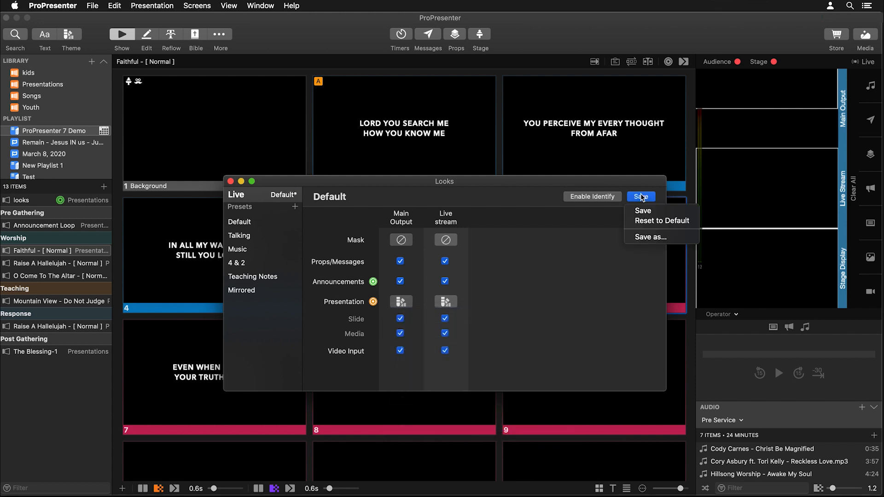
click(642, 210)
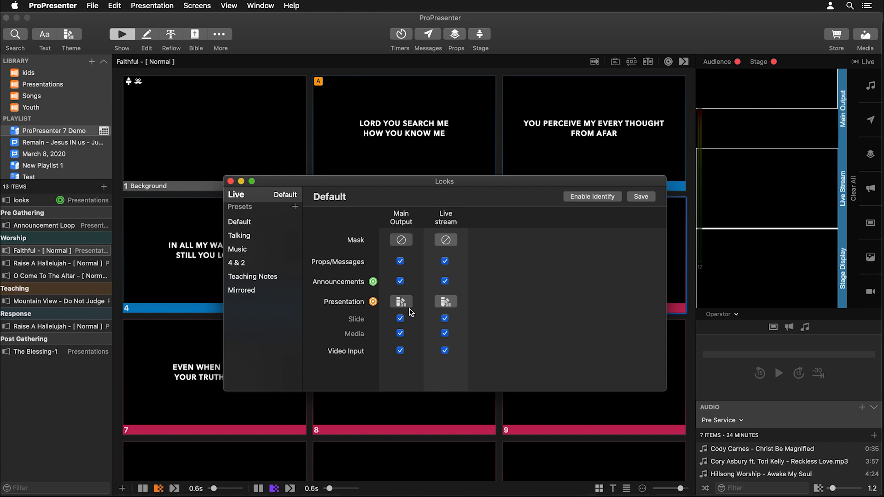
mouse_move(408, 298)
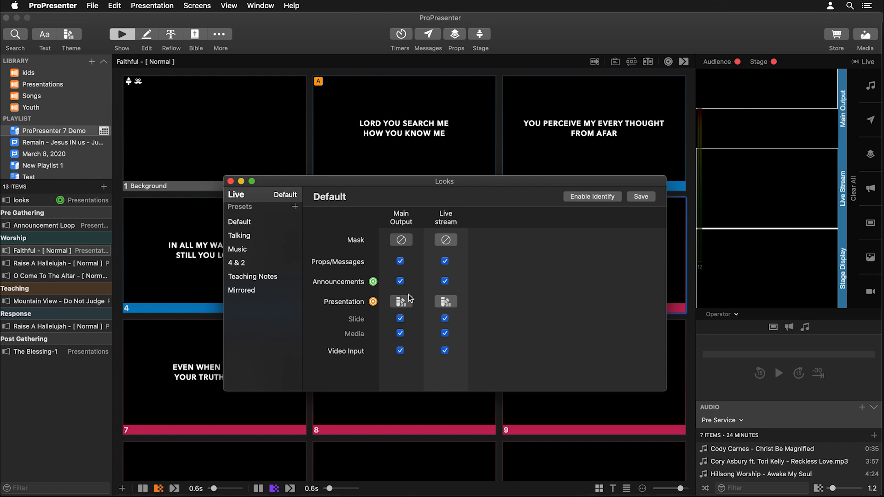
click(445, 302)
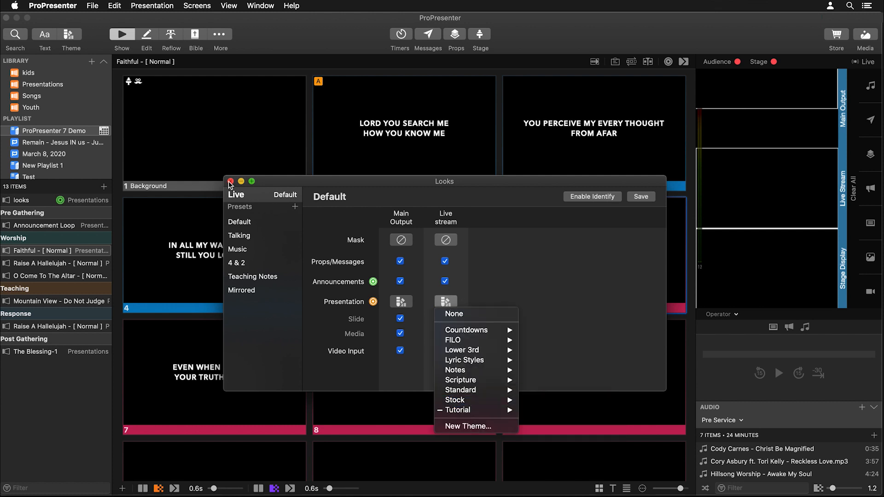
- Close the Looks settings window
click(230, 181)
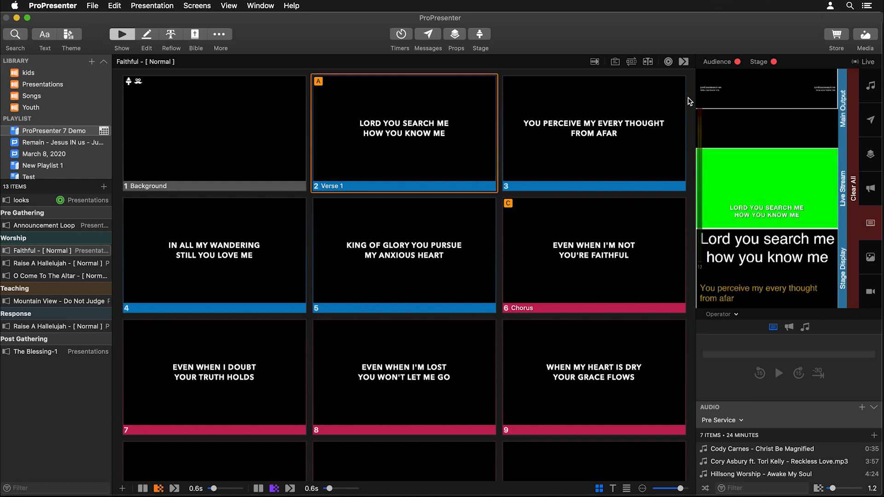
mouse_move(830, 83)
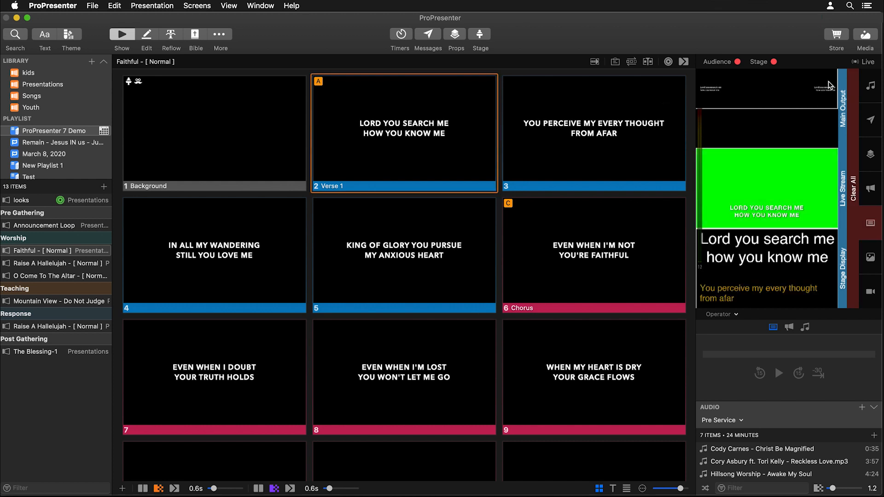
mouse_move(374, 132)
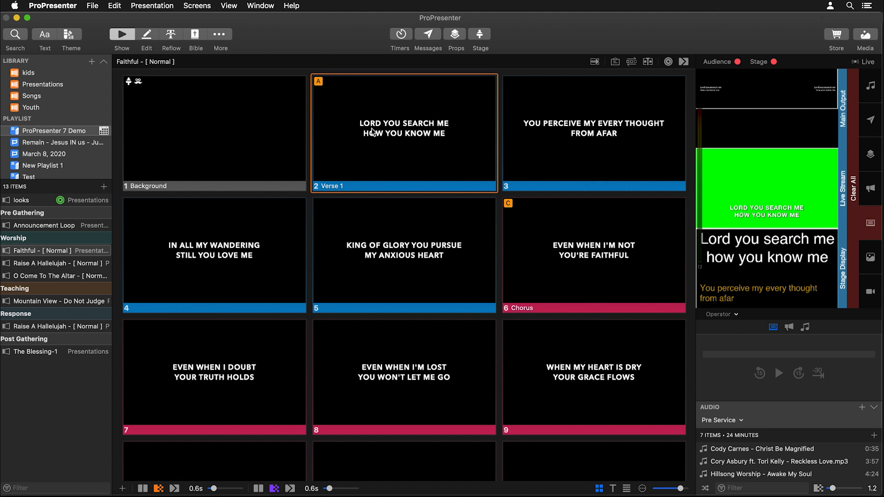
mouse_move(420, 117)
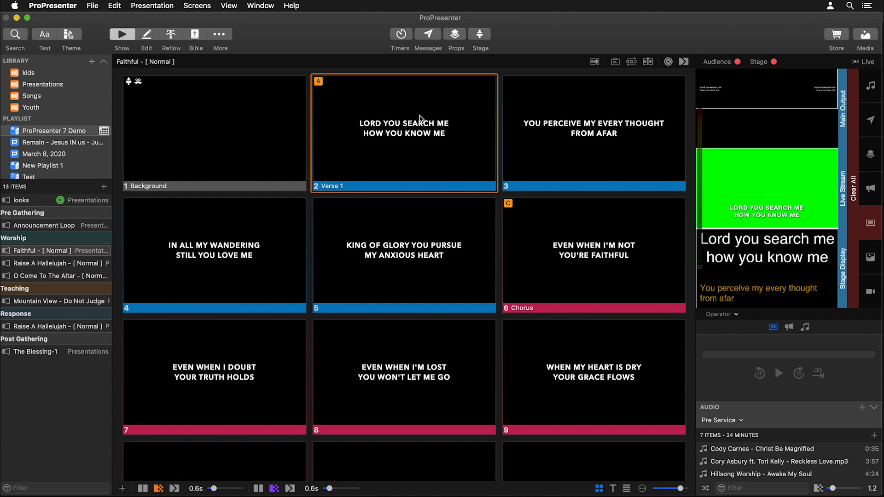
mouse_move(836, 89)
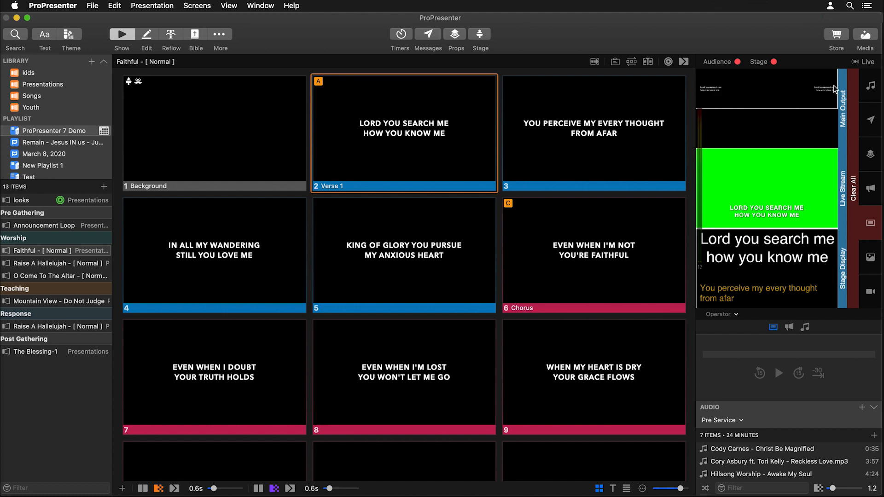
mouse_move(580, 97)
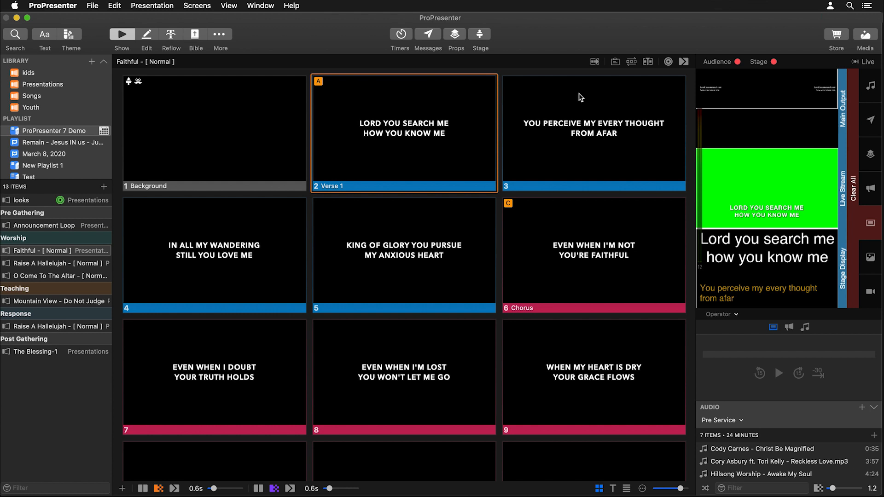
mouse_move(382, 145)
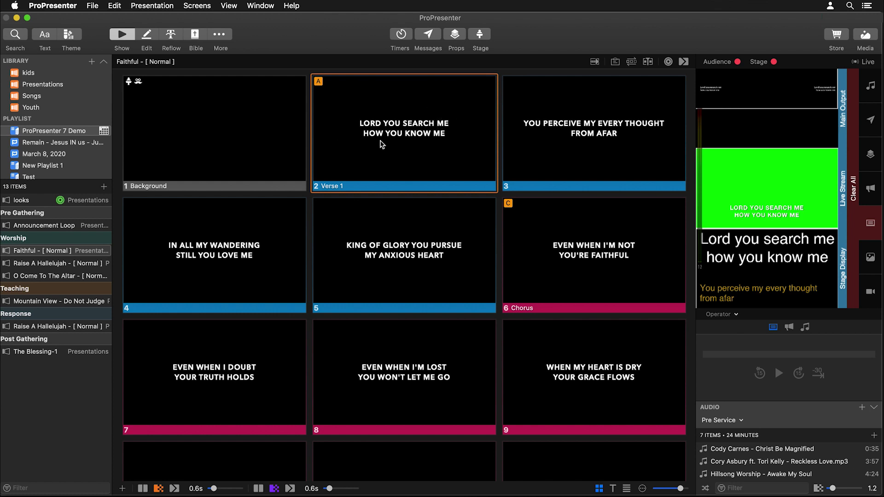
mouse_move(719, 89)
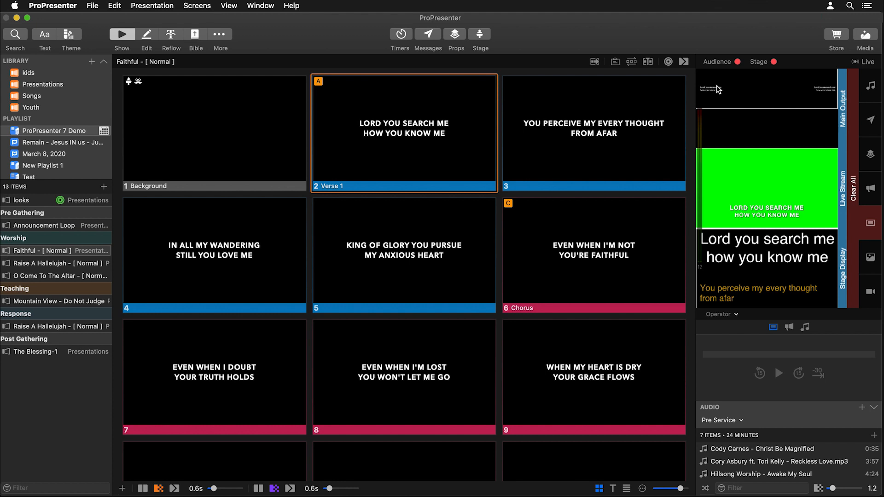
mouse_move(717, 91)
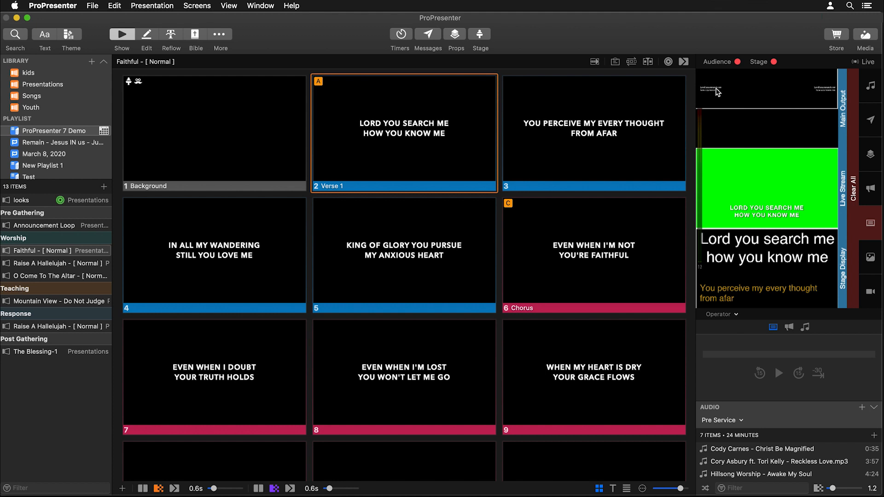
mouse_move(829, 92)
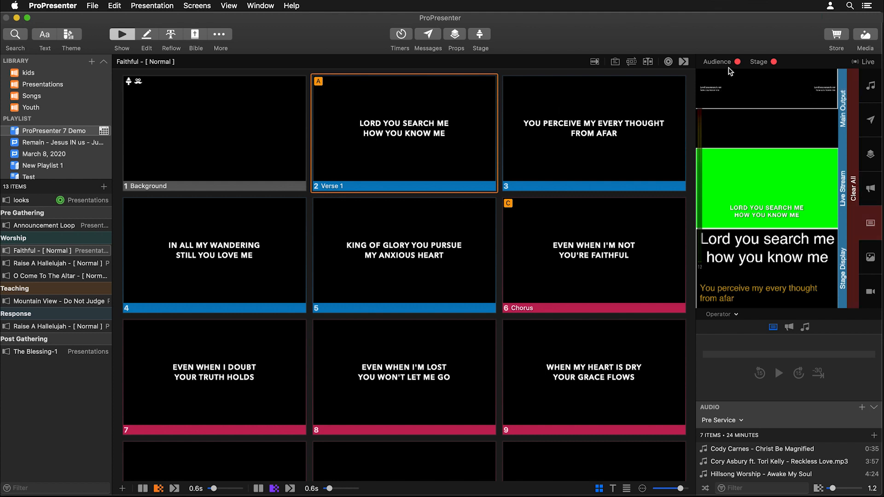
mouse_move(420, 134)
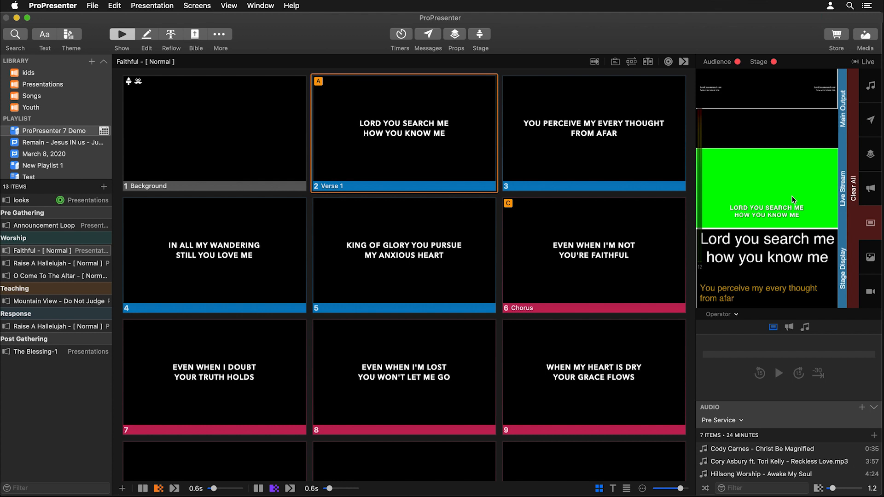
mouse_move(760, 288)
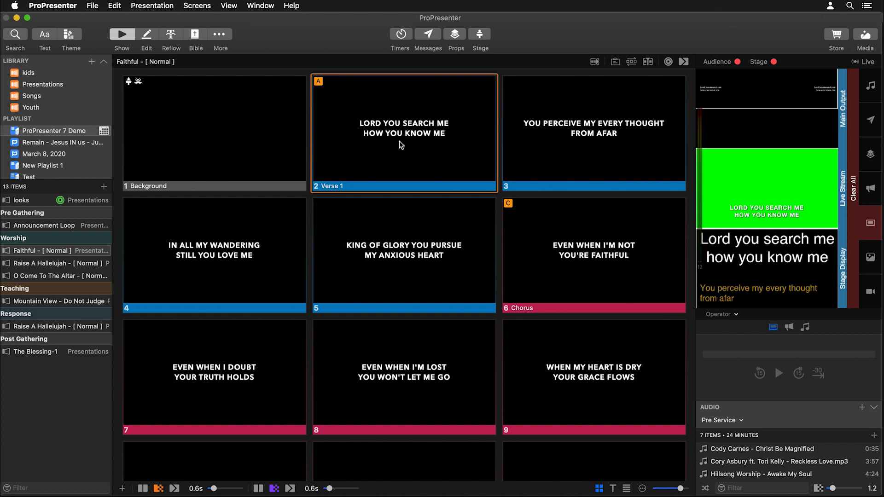
mouse_move(689, 107)
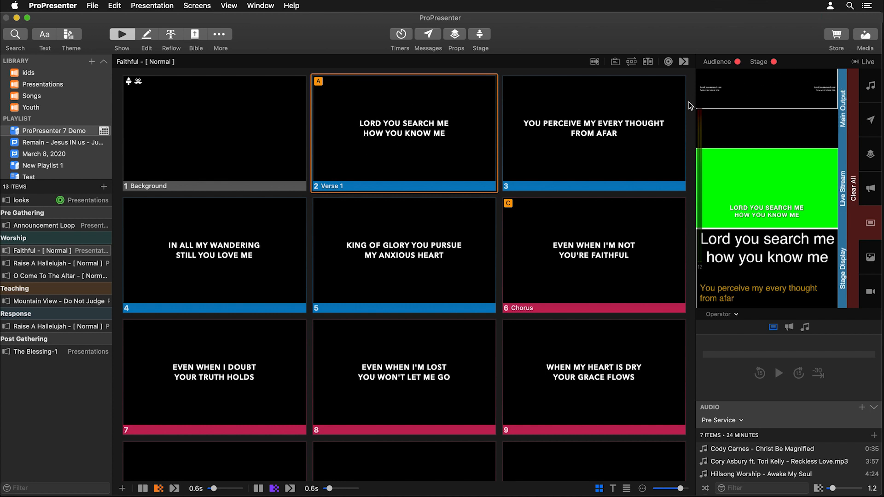
mouse_move(792, 101)
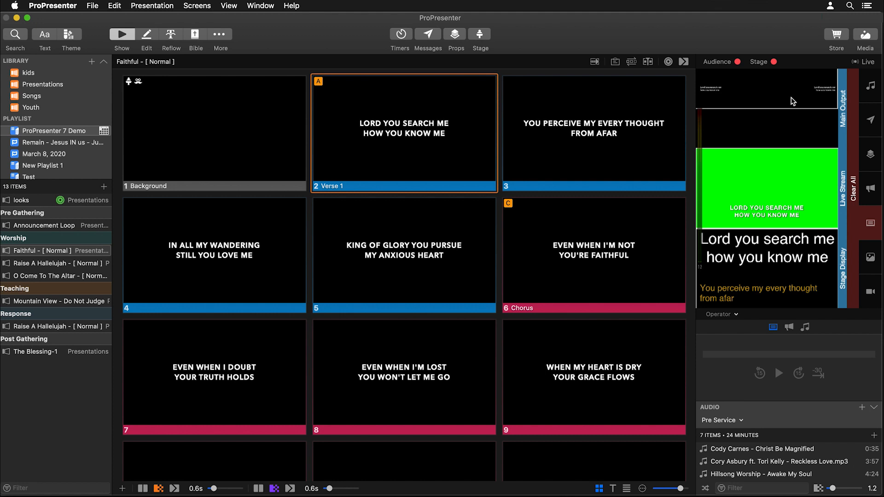
mouse_move(438, 133)
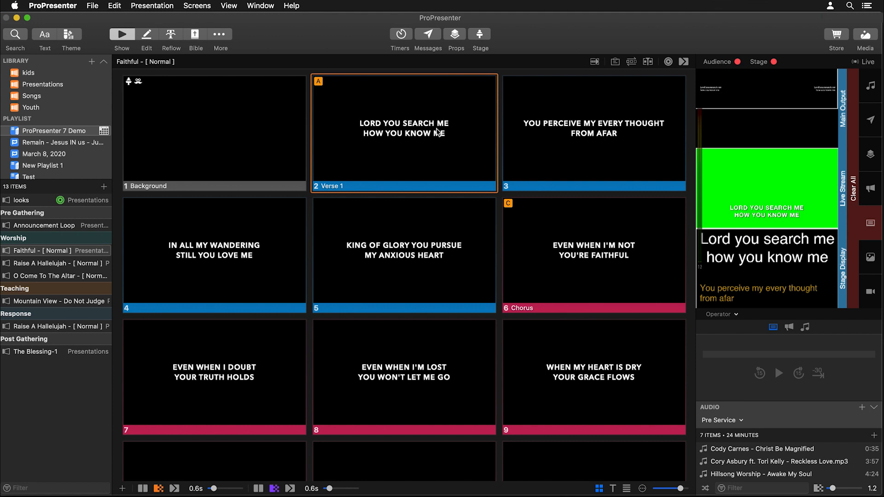
mouse_move(203, 14)
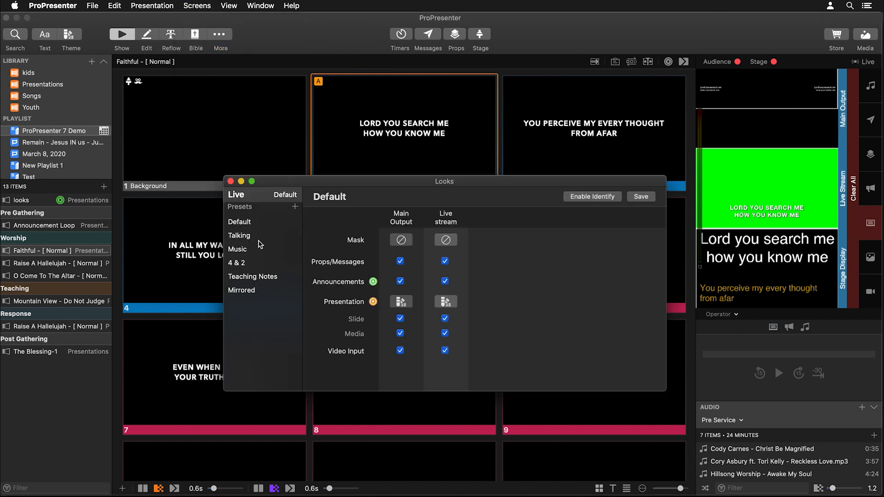
- Inspect the Music look preset, then close the Looks window
click(237, 249)
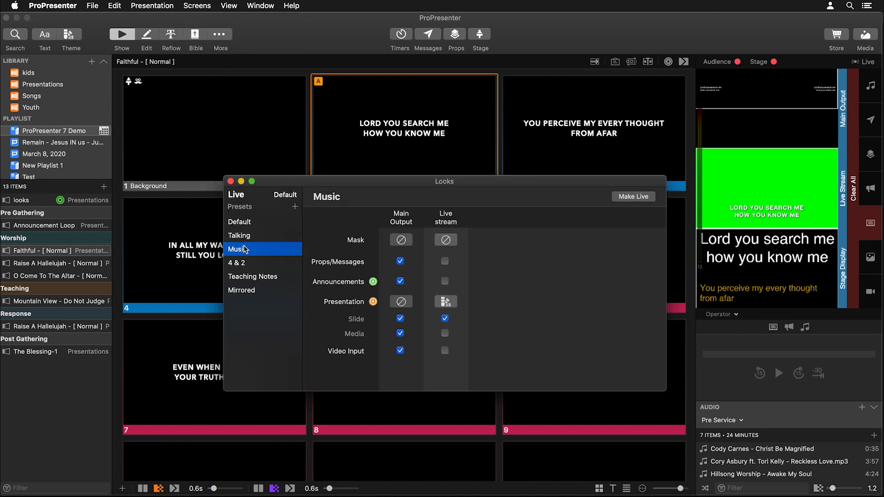
mouse_move(431, 270)
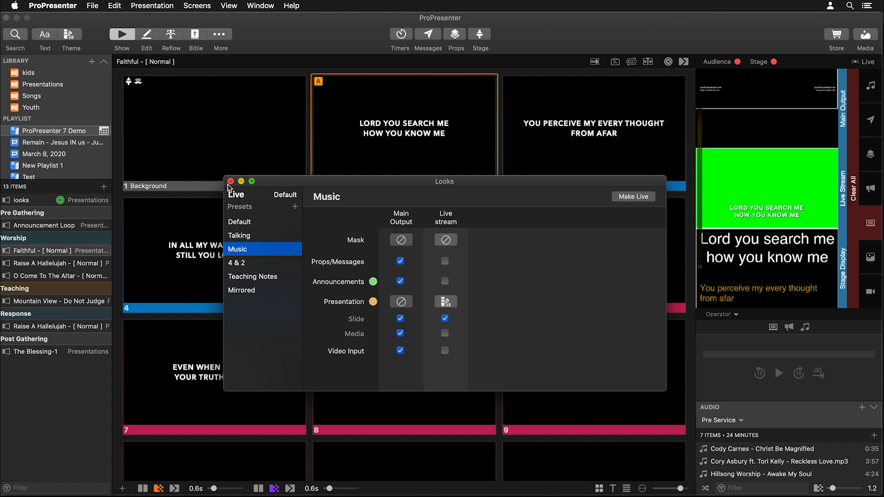
click(230, 181)
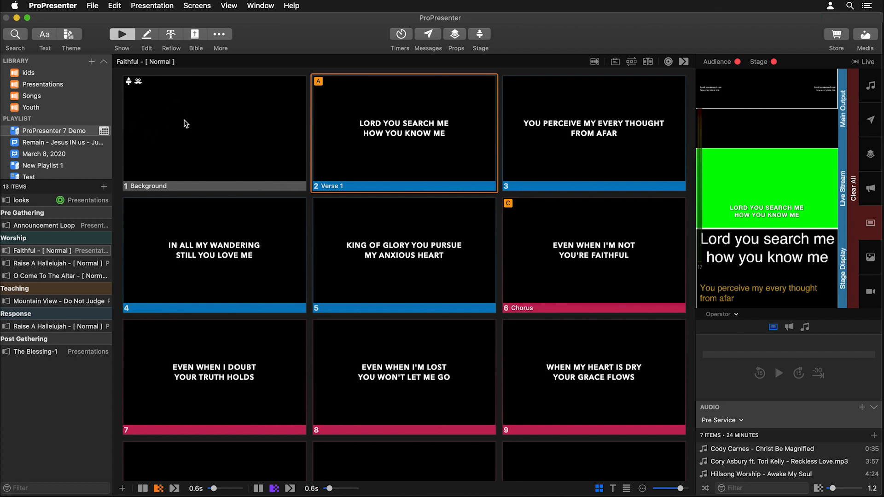
- Trigger slide 3, show the Action Palette, and take the Chorus slide live
click(594, 134)
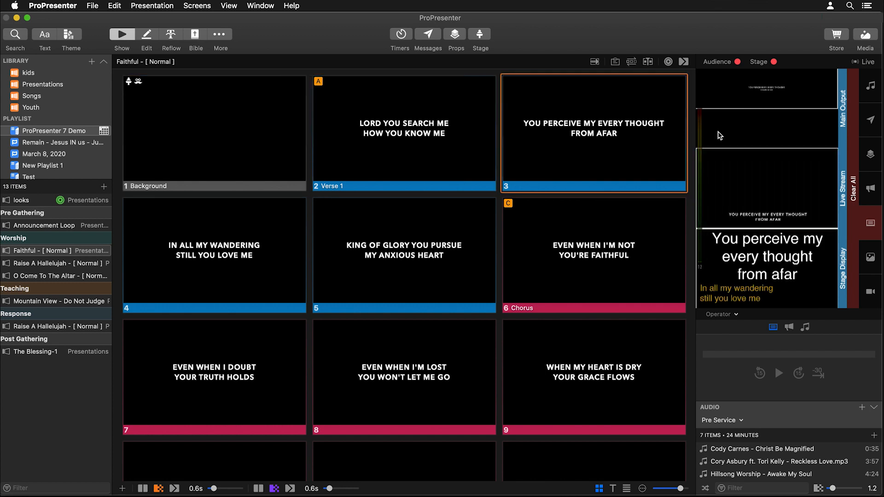
mouse_move(236, 11)
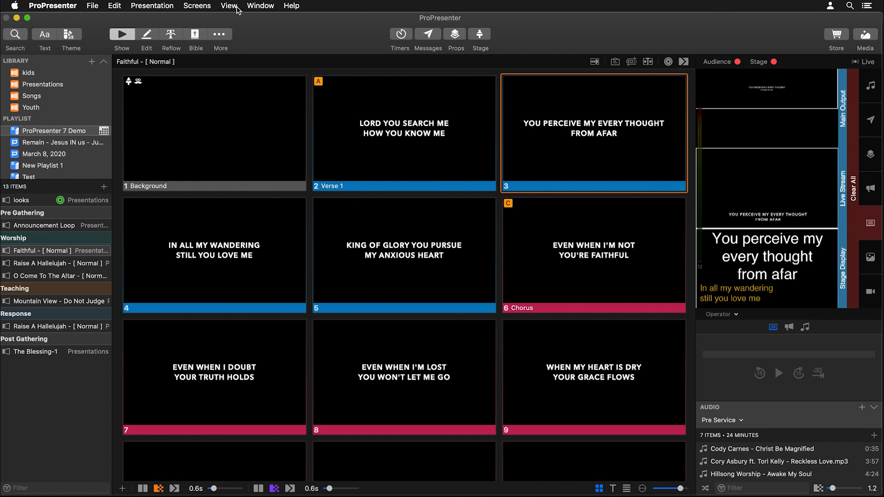
mouse_move(246, 19)
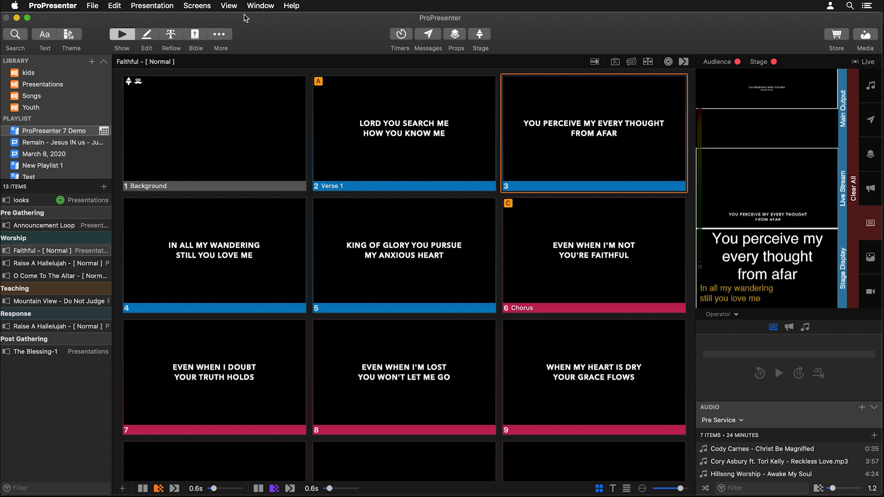
click(228, 5)
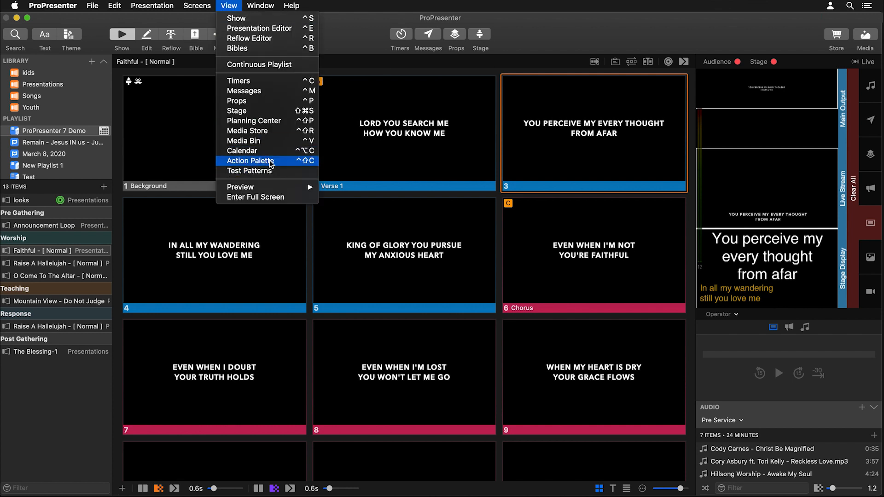
click(249, 161)
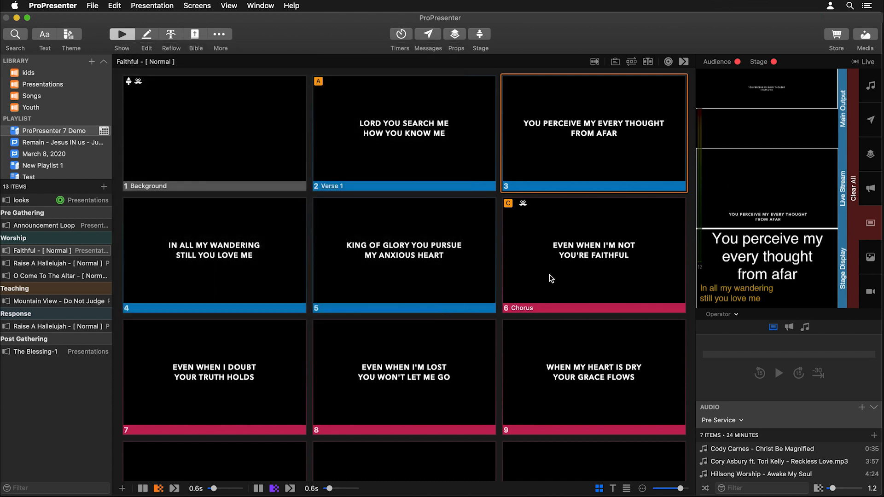
click(593, 253)
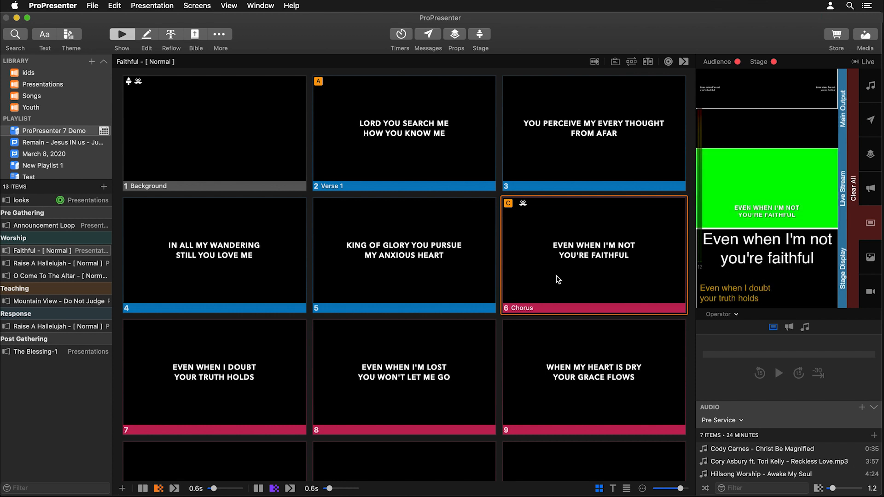
mouse_move(766, 204)
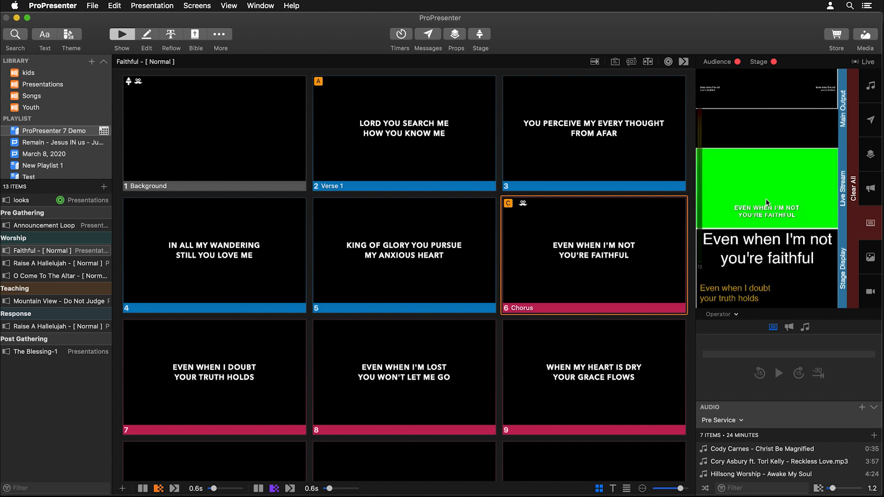
mouse_move(557, 323)
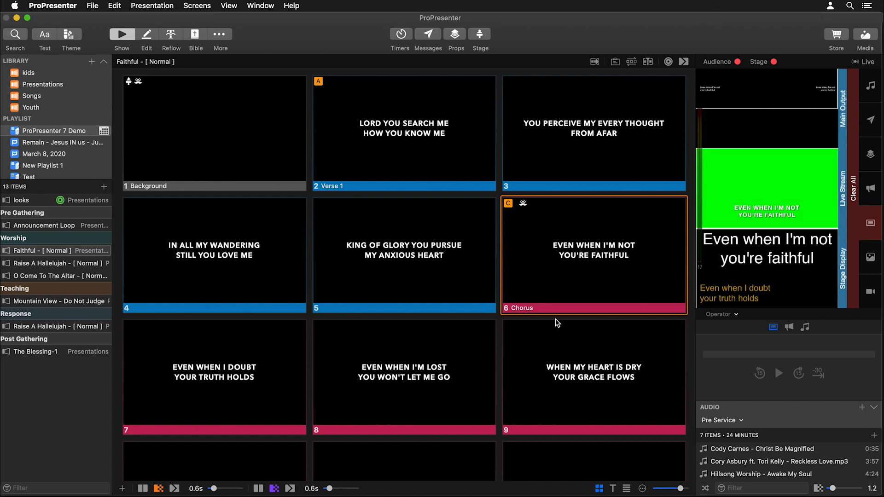